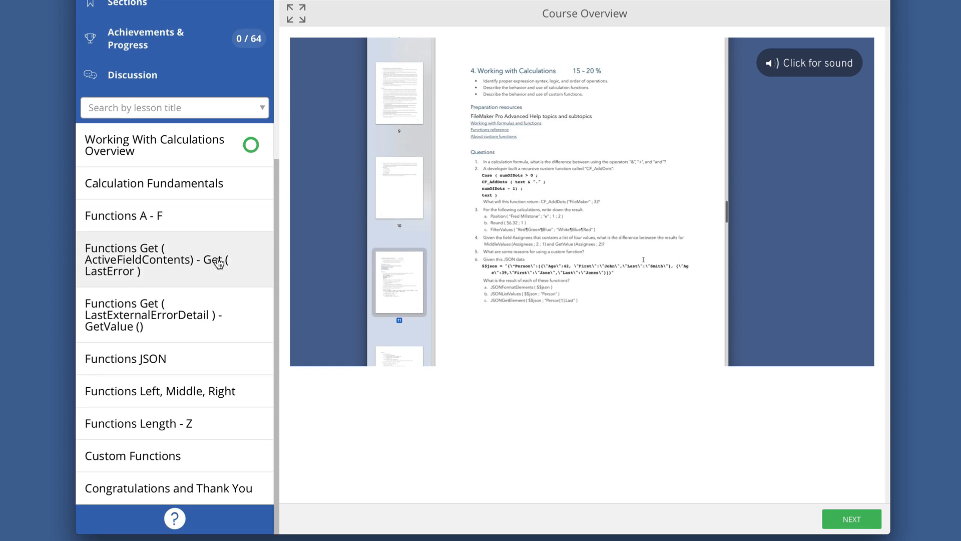
Join the [ onto the Let ( line and strip the template's blank lines.
{"action": "left_click", "coordinate": [133, 455]}
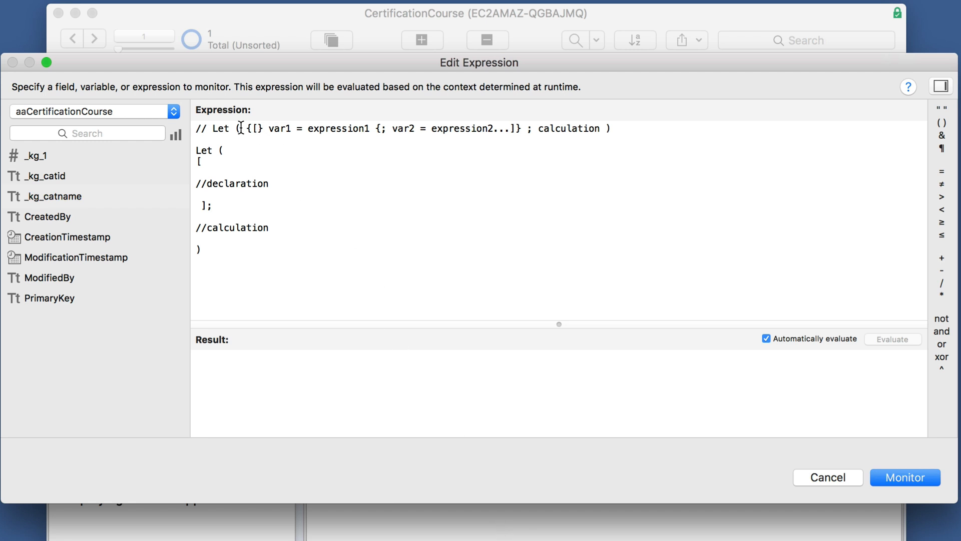
{"action": "double_click", "coordinate": [222, 129]}
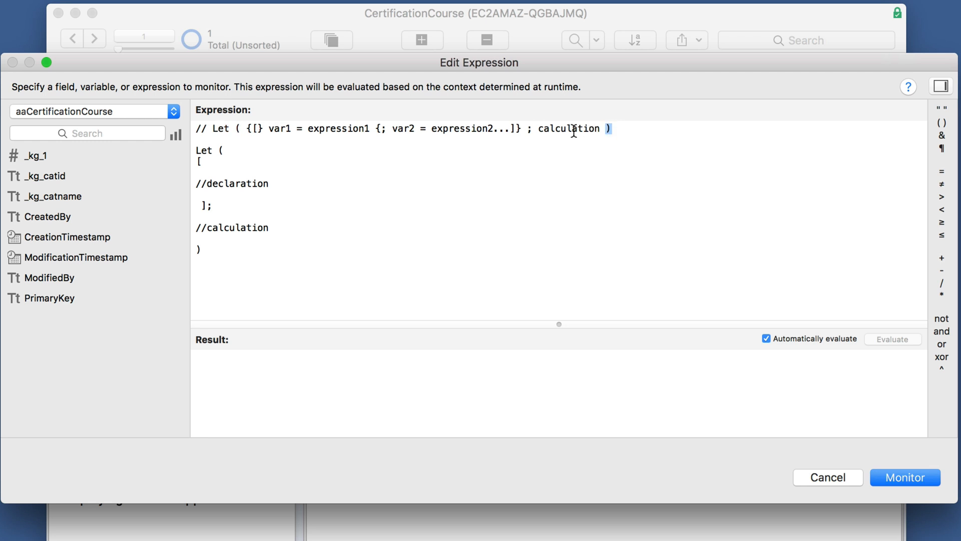
{"action": "double_click", "coordinate": [569, 128]}
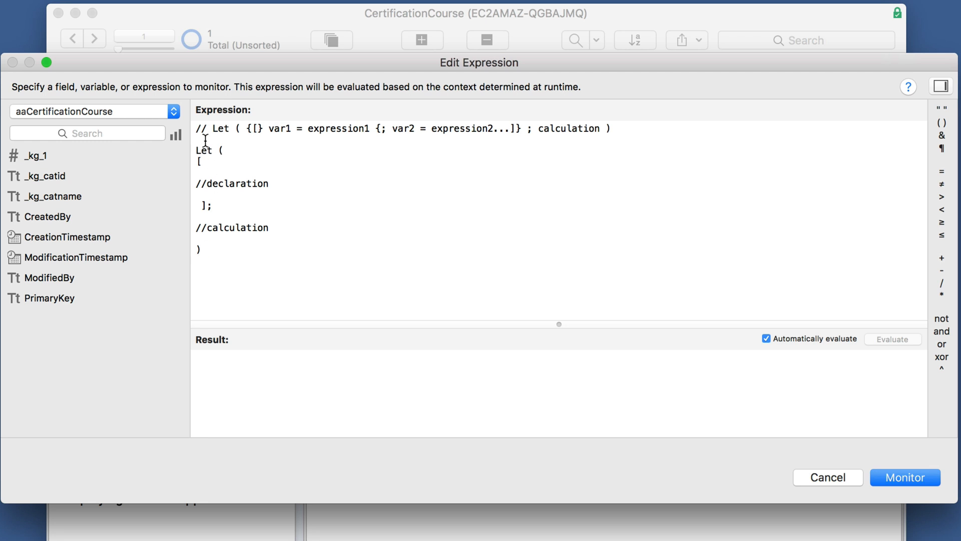
{"action": "mouse_move", "coordinate": [293, 195]}
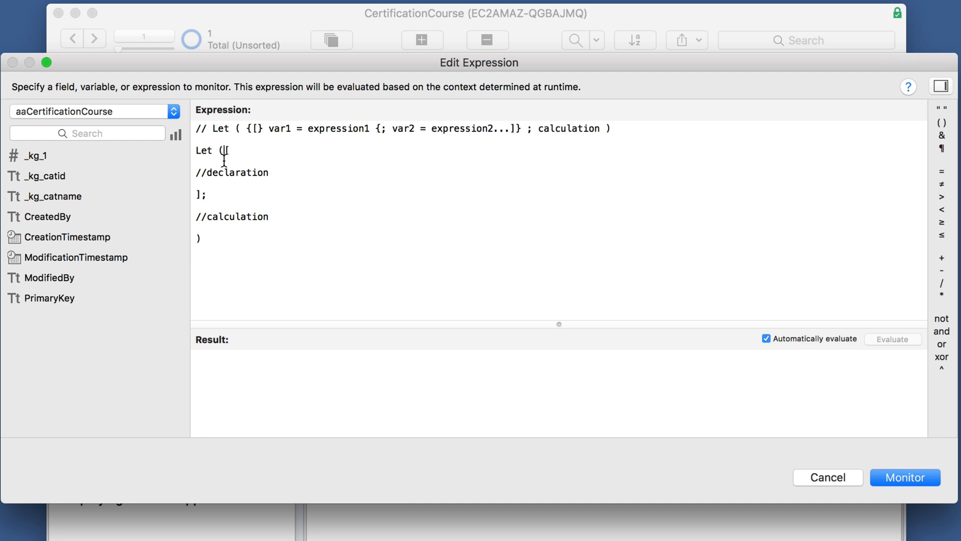
{"action": "type", "text": "["}
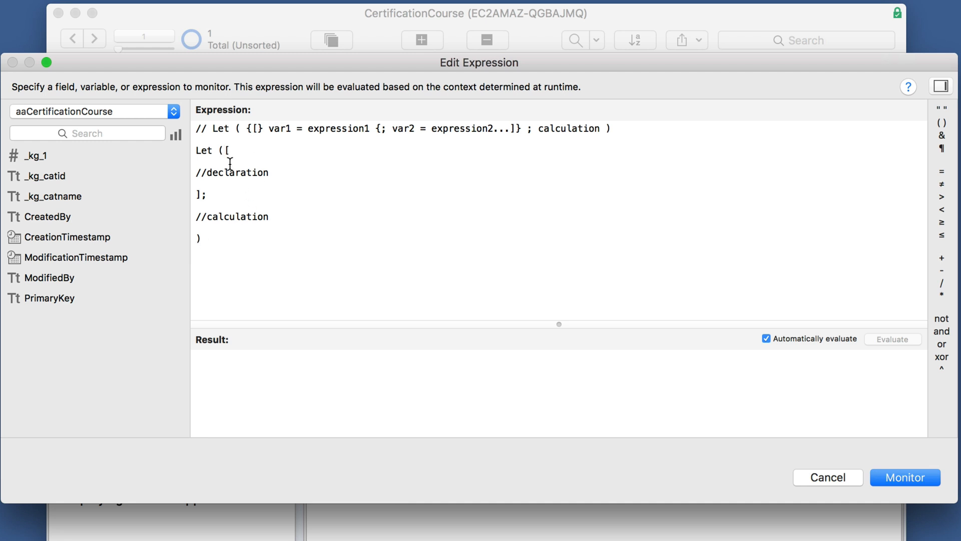
{"action": "mouse_move", "coordinate": [205, 170]}
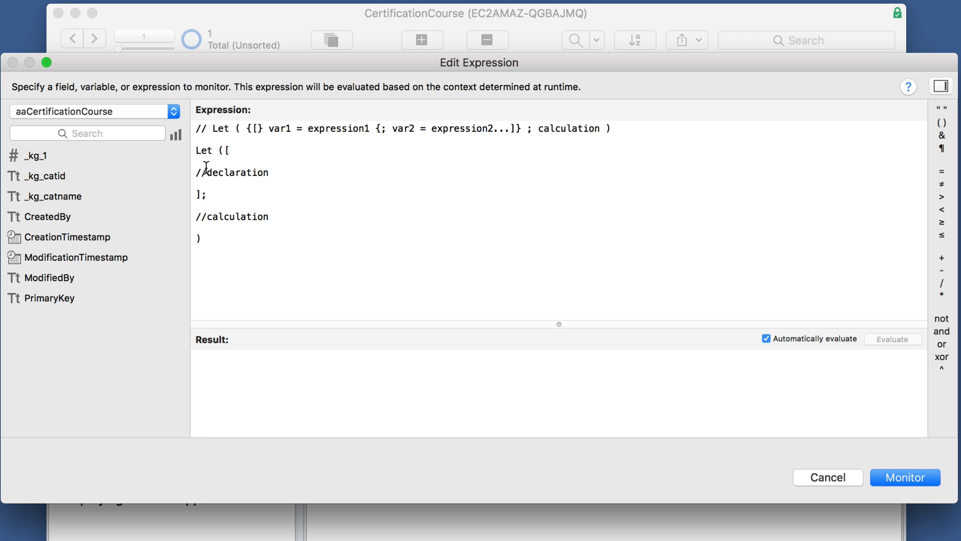
{"action": "double_click", "coordinate": [231, 172]}
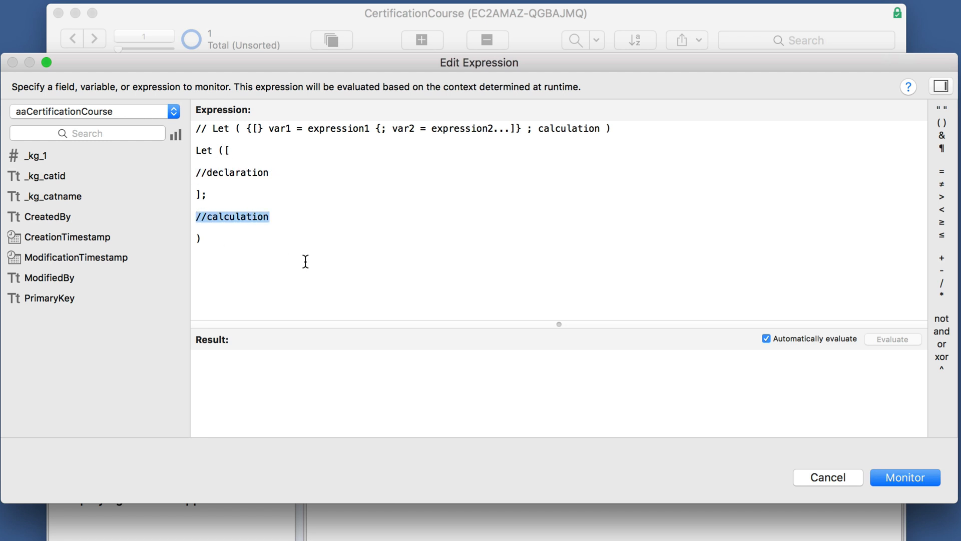
{"action": "mouse_move", "coordinate": [283, 172]}
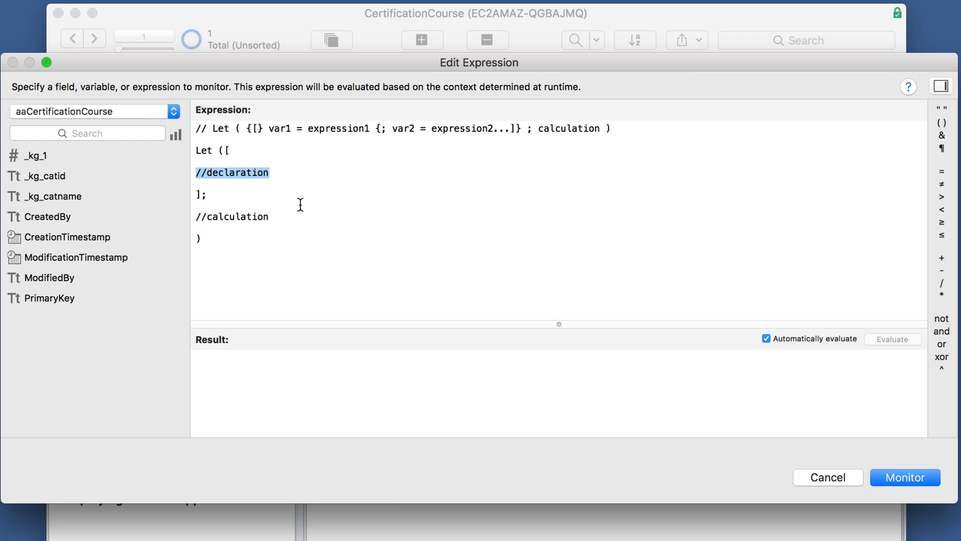
Declare a = 1 and try returning a, $A and $$A as the calculation.
{"action": "type", "text": "a ="}
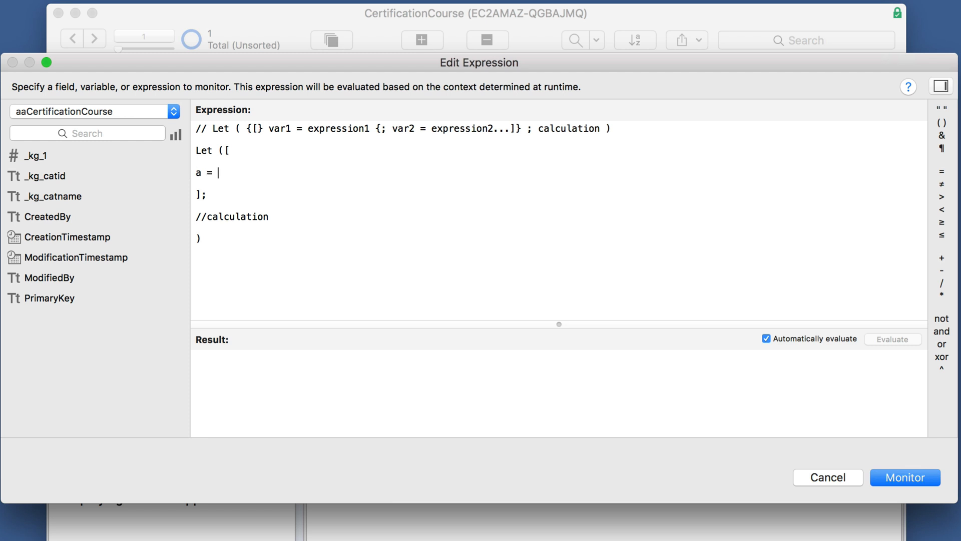
{"action": "type", "text": "1"}
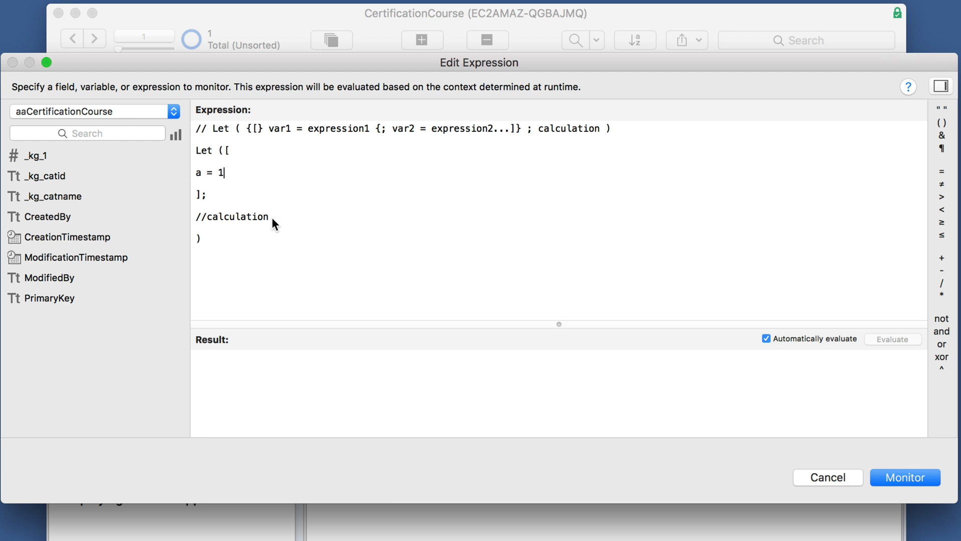
{"action": "type", "text": "a"}
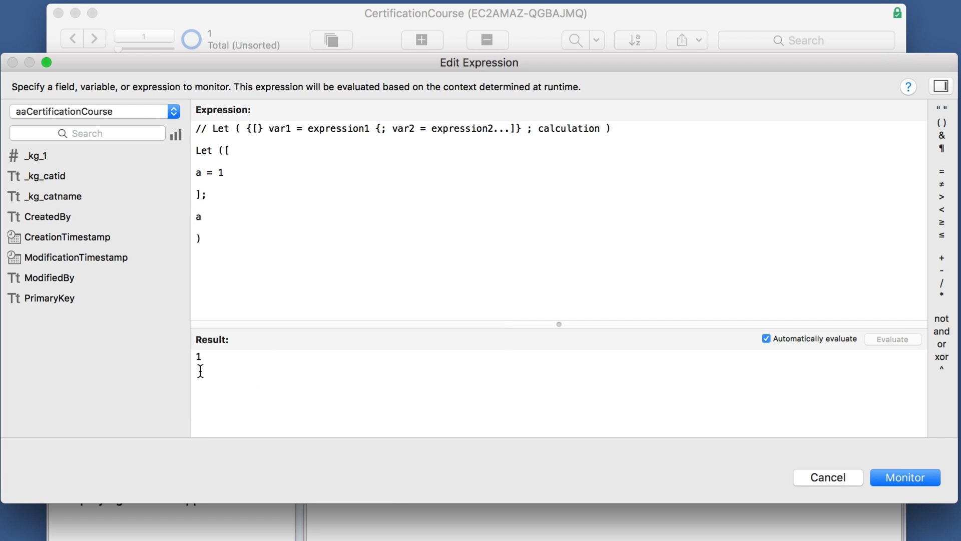
{"action": "mouse_move", "coordinate": [231, 328]}
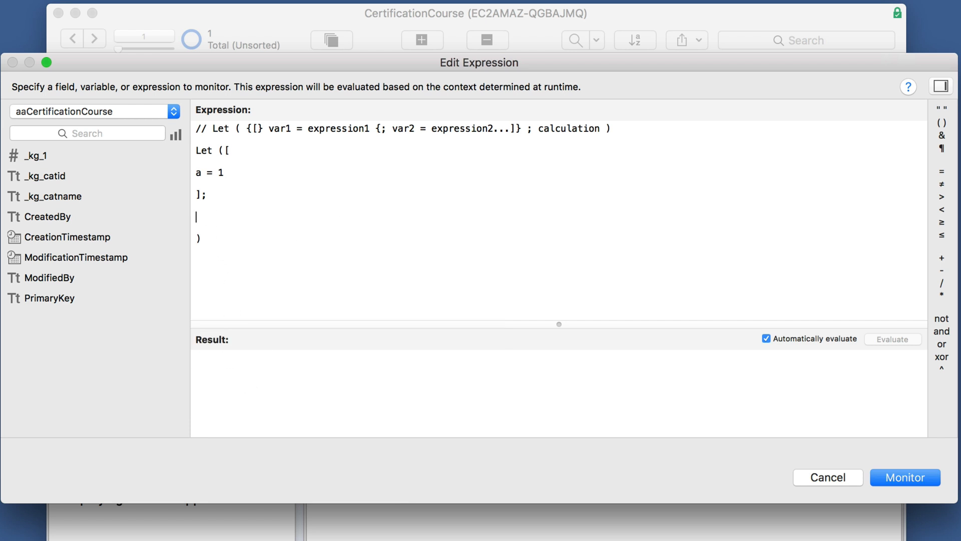
{"action": "type", "text": "A"}
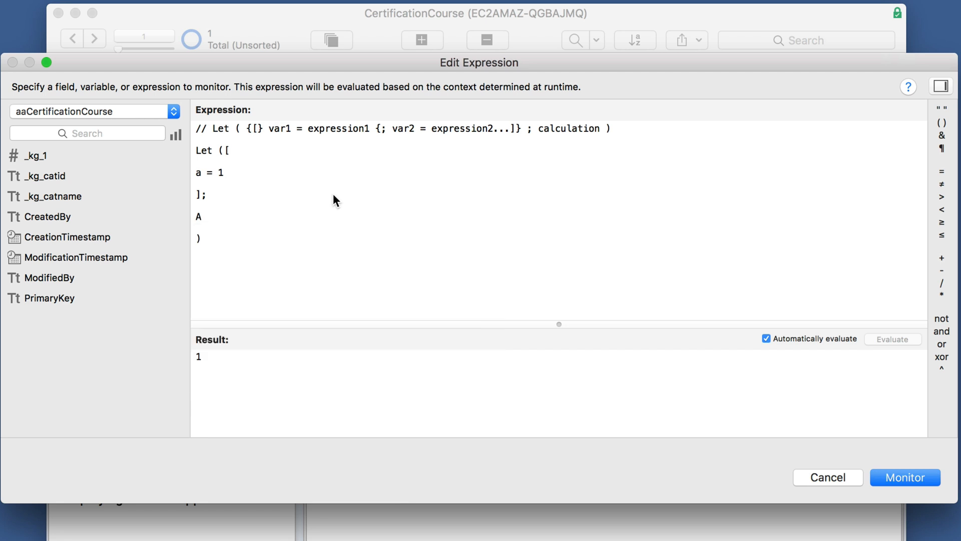
{"action": "type", "text": "$"}
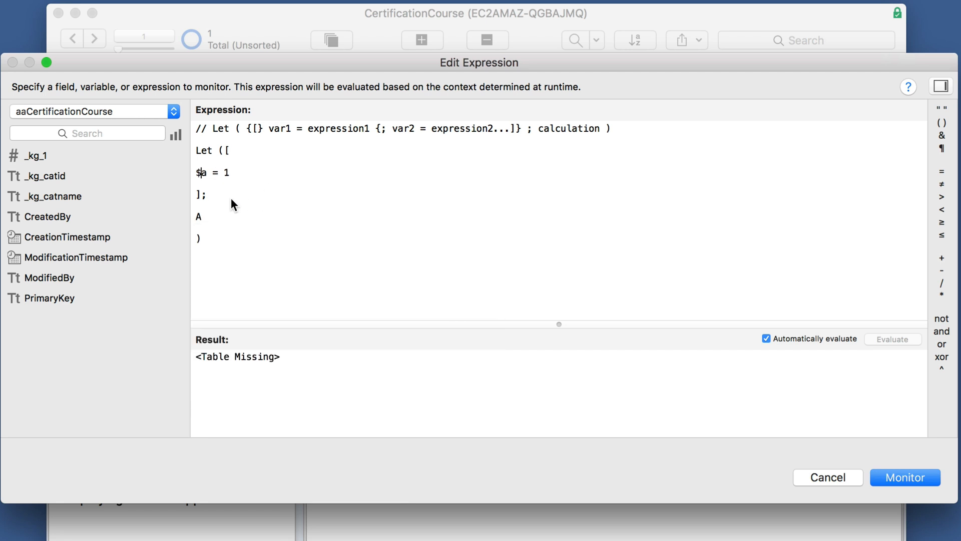
{"action": "type", "text": "$"}
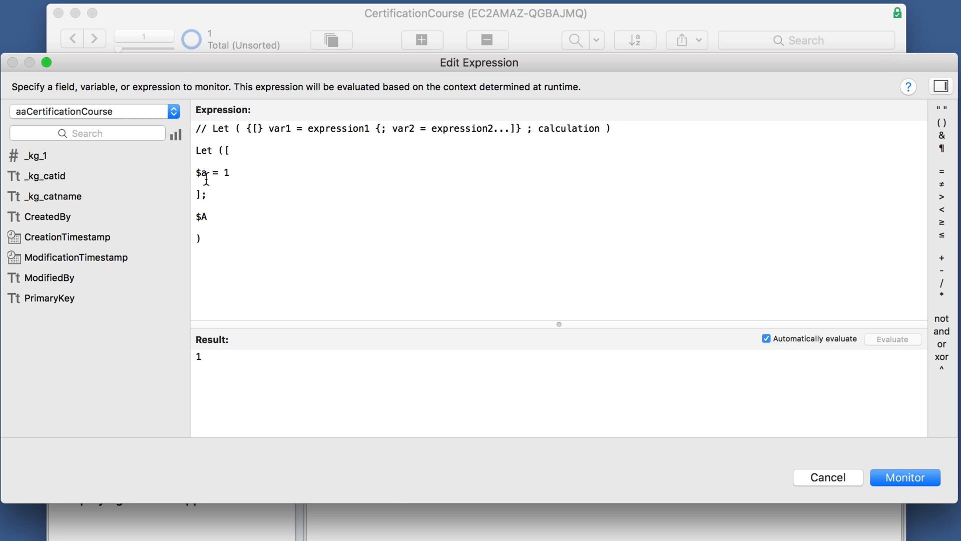
Add declaration b = 3 and return a + b, evaluating to 4.
{"action": "double_click", "coordinate": [201, 217]}
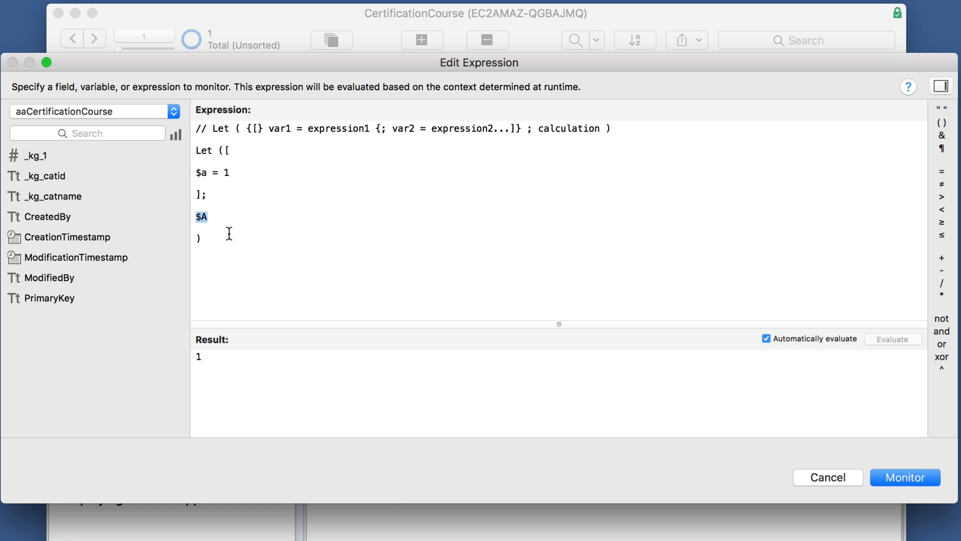
{"action": "type", "text": "2 + 3"}
{"action": "left_click", "coordinate": [220, 172]}
{"action": "type", "text": " ;"}
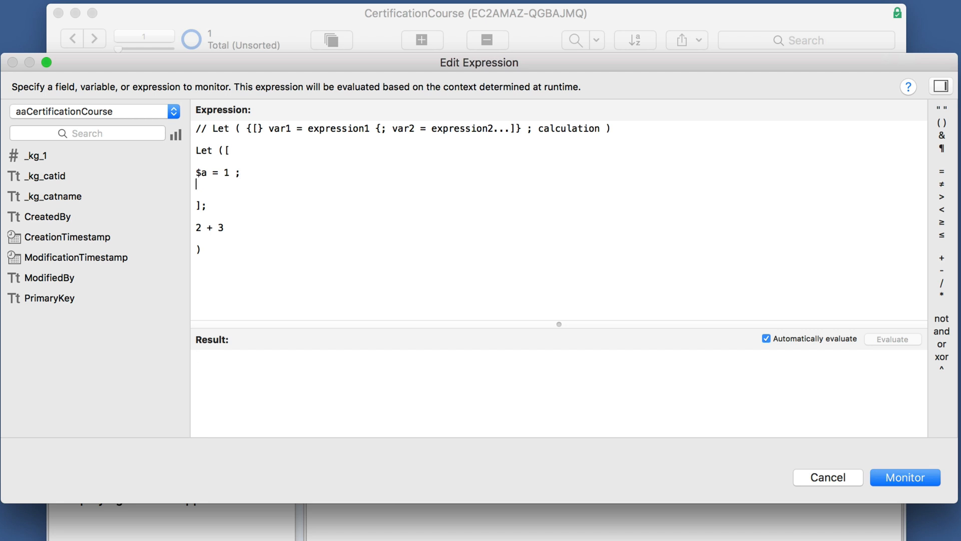
{"action": "type", "text": "b = 3"}
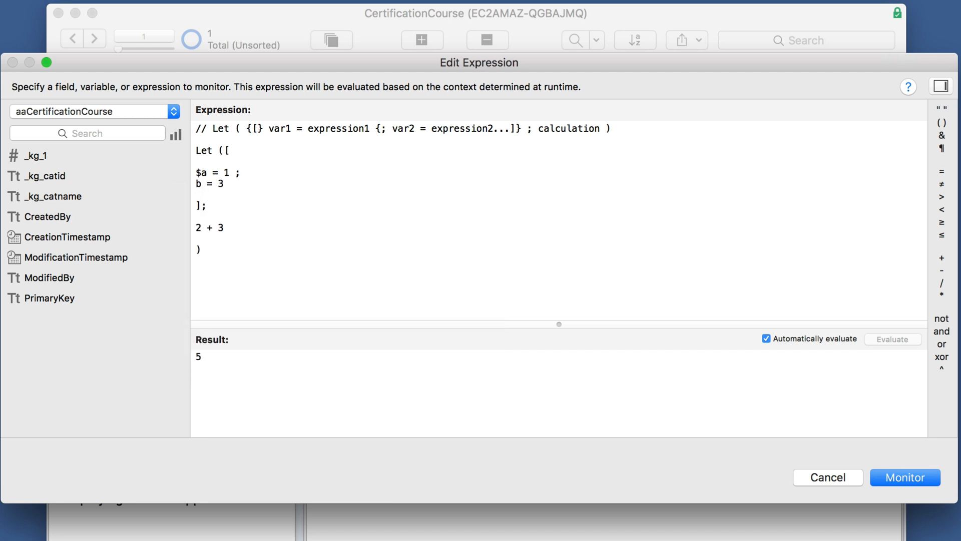
{"action": "double_click", "coordinate": [210, 227]}
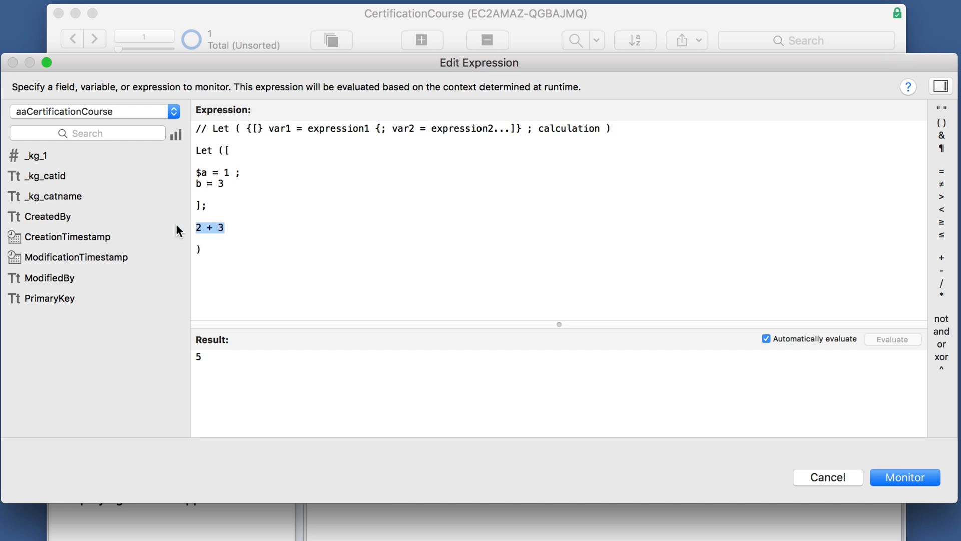
{"action": "type", "text": "a + b"}
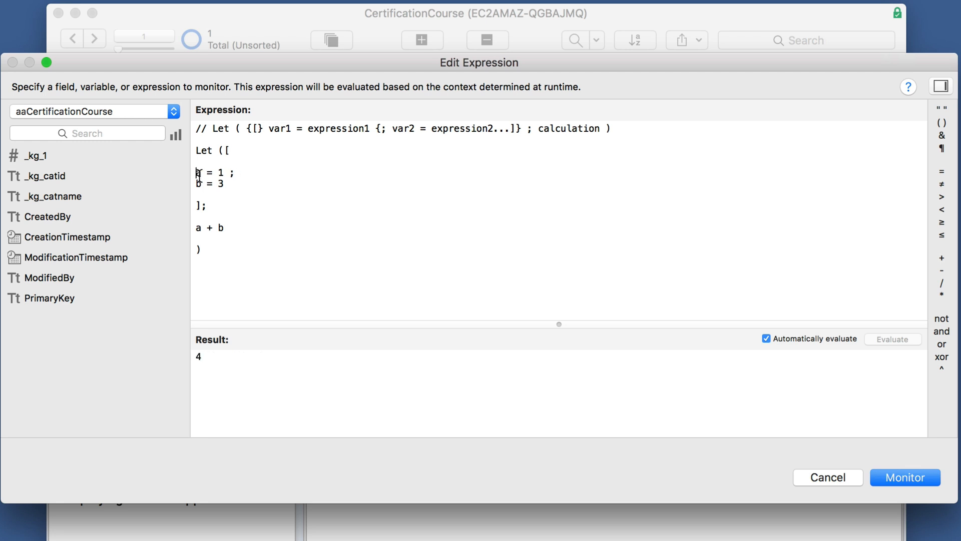
{"action": "mouse_move", "coordinate": [216, 227]}
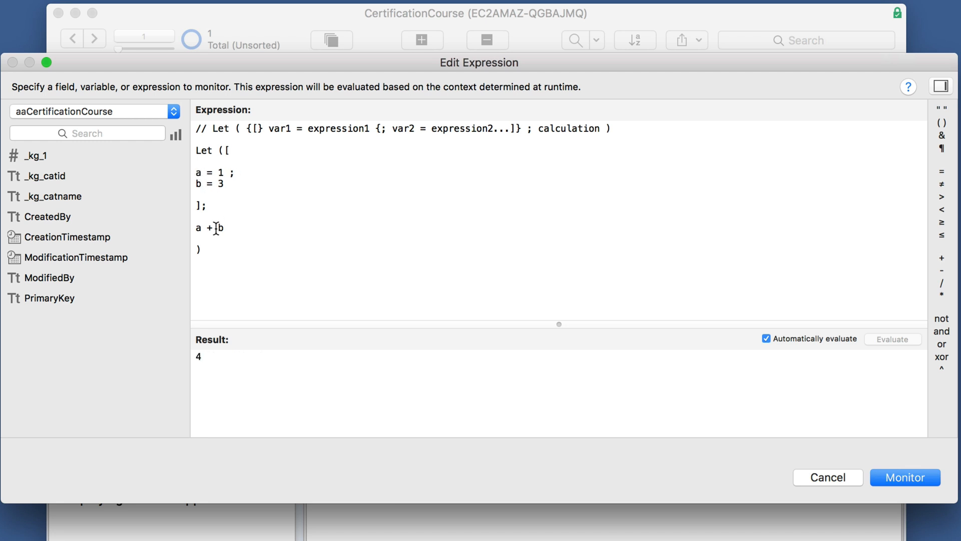
{"action": "left_click", "coordinate": [49, 277]}
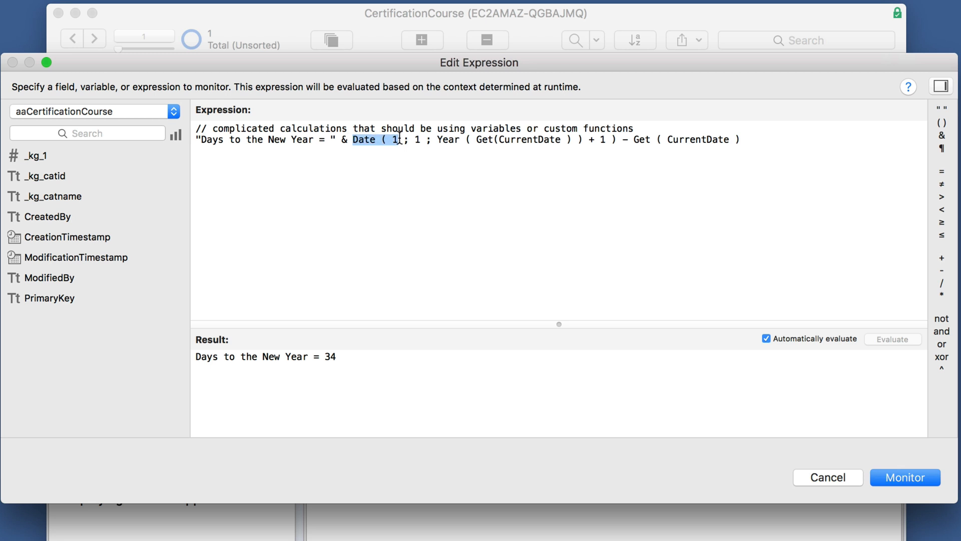
Append a 'Hours to the New Year = ' line multiplying the day difference by 24 (816).
{"action": "left_click_drag", "start_coordinate": [395, 140], "coordinate": [618, 139]}
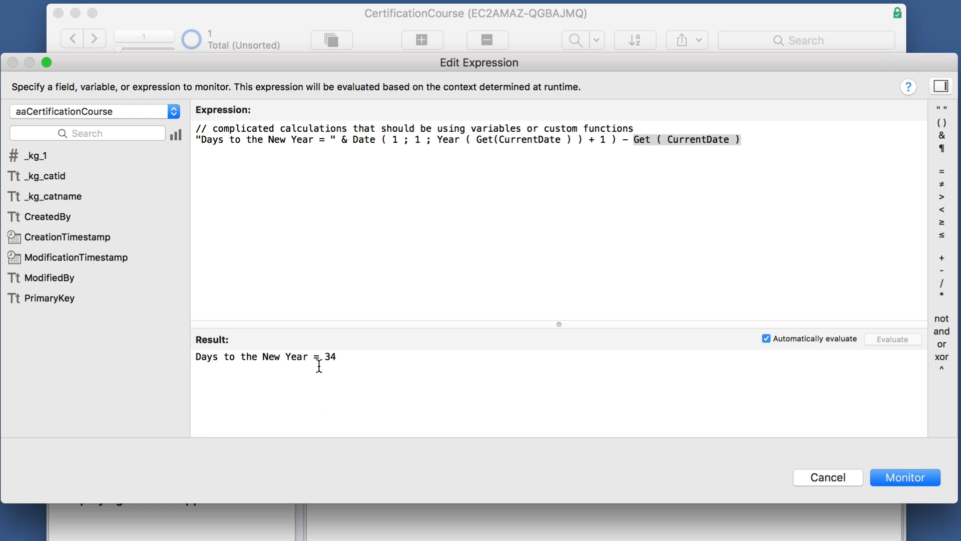
{"action": "left_click", "coordinate": [742, 139]}
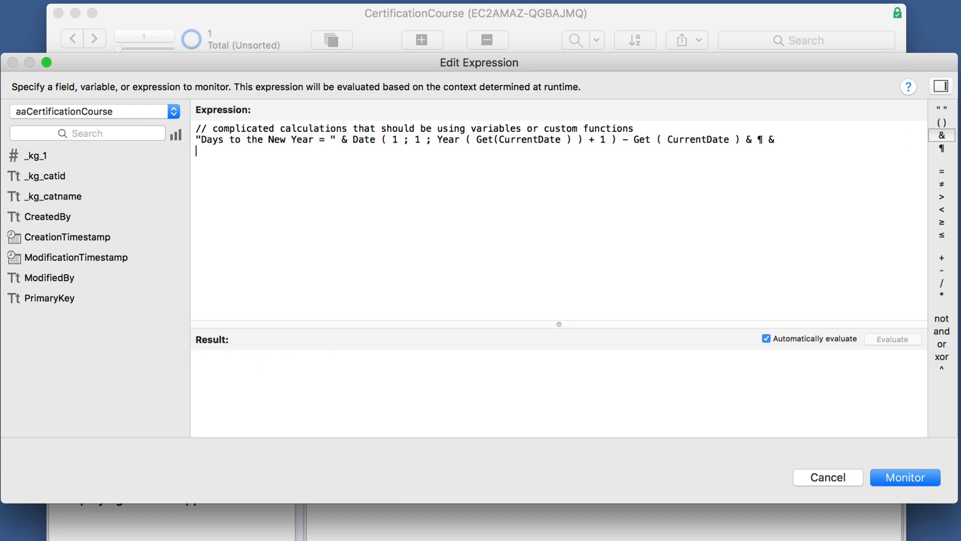
{"action": "type", "text": "\"Days to the New Year = \" & Date ( 1 ; 1 ; Year ( Get(CurrentDate ) ) + 1 ) - Get ( CurrentDate )"}
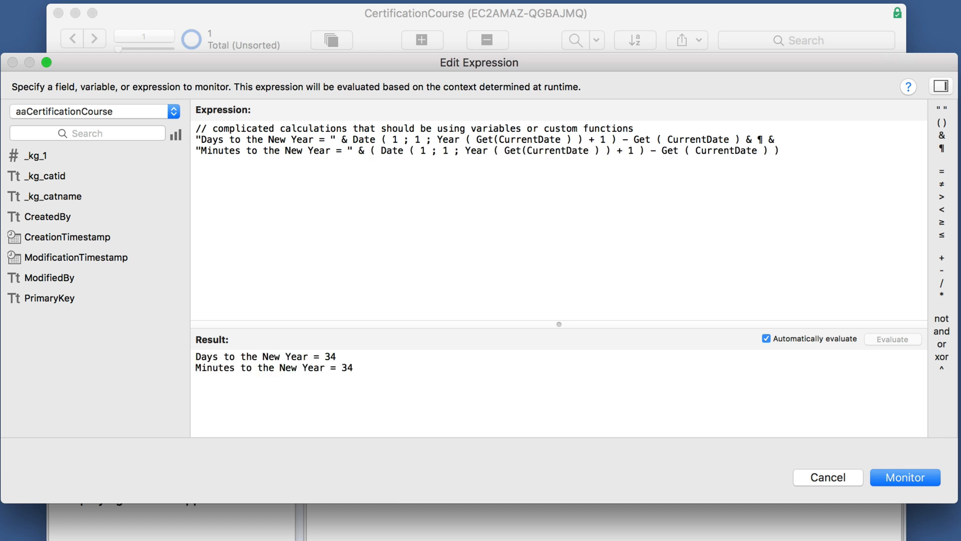
{"action": "type", "text": "*"}
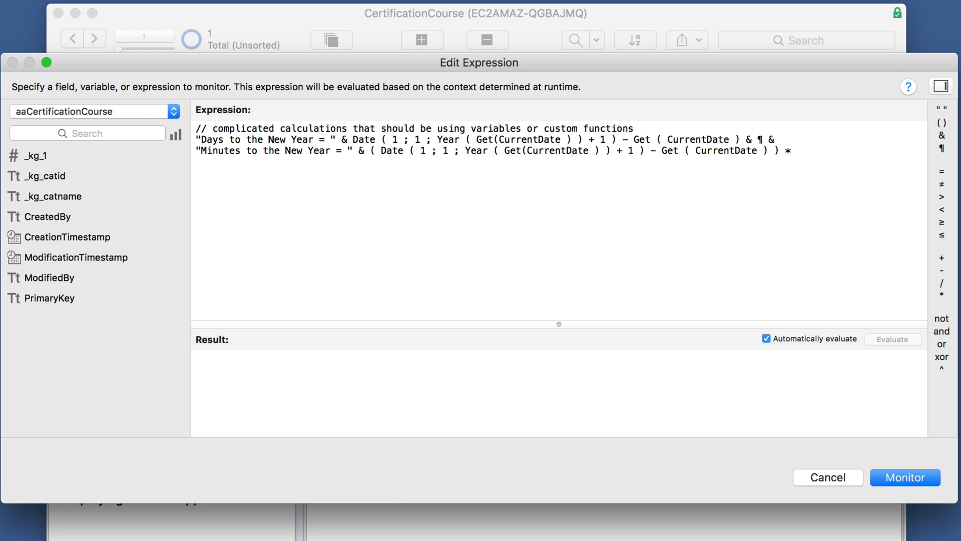
{"action": "type", "text": "24"}
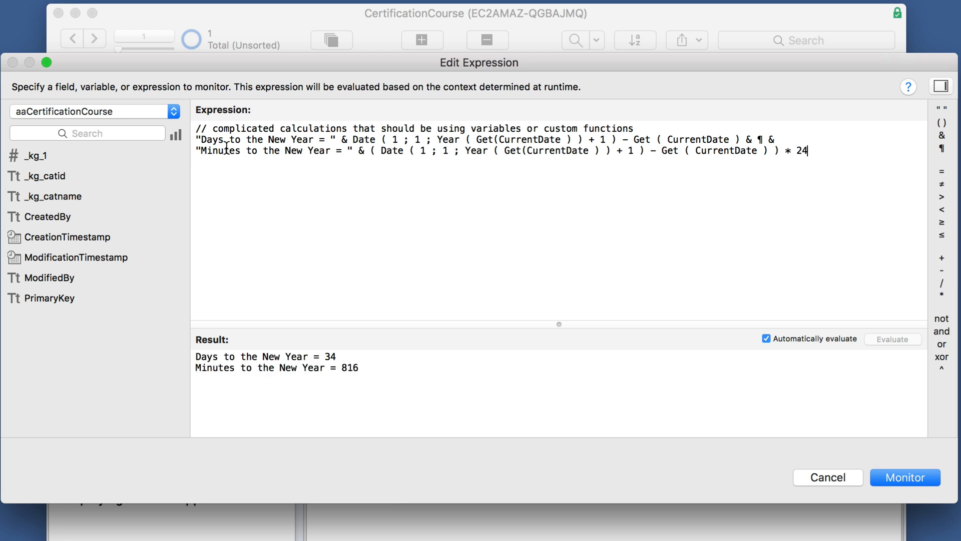
{"action": "type", "text": "Hours"}
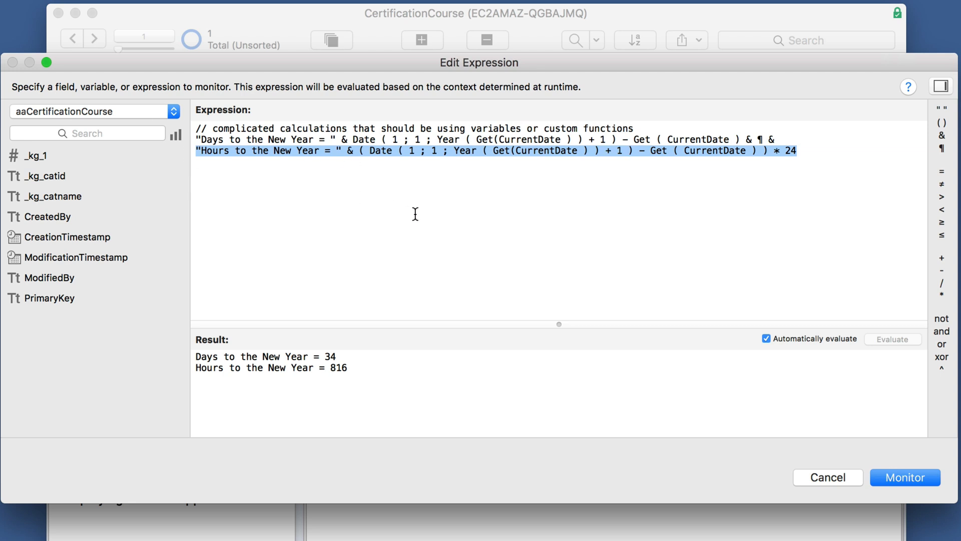
Monitor the two-line countdown, then open and edit the four-line Let countdown watch.
{"action": "left_click", "coordinate": [905, 477]}
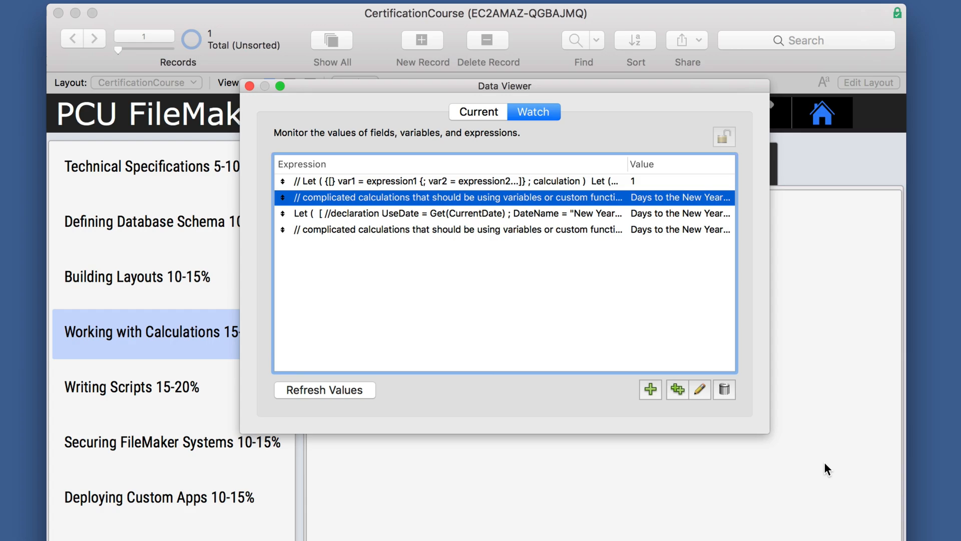
{"action": "left_click", "coordinate": [453, 230]}
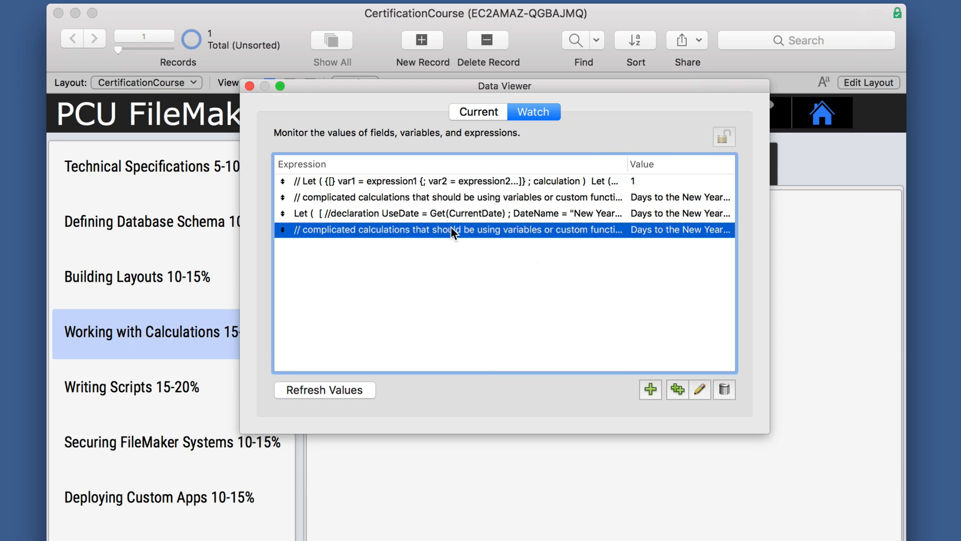
{"action": "left_click", "coordinate": [699, 390]}
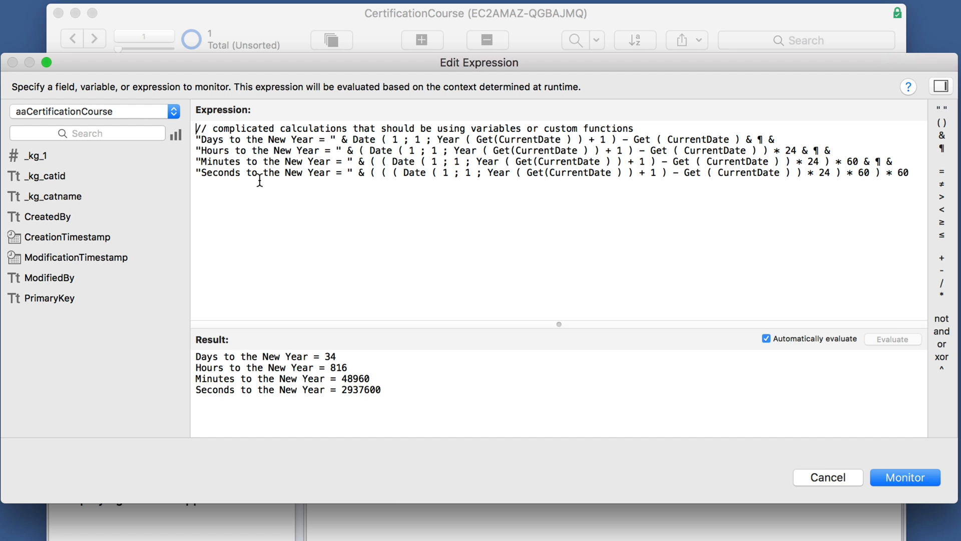
{"action": "mouse_move", "coordinate": [315, 152]}
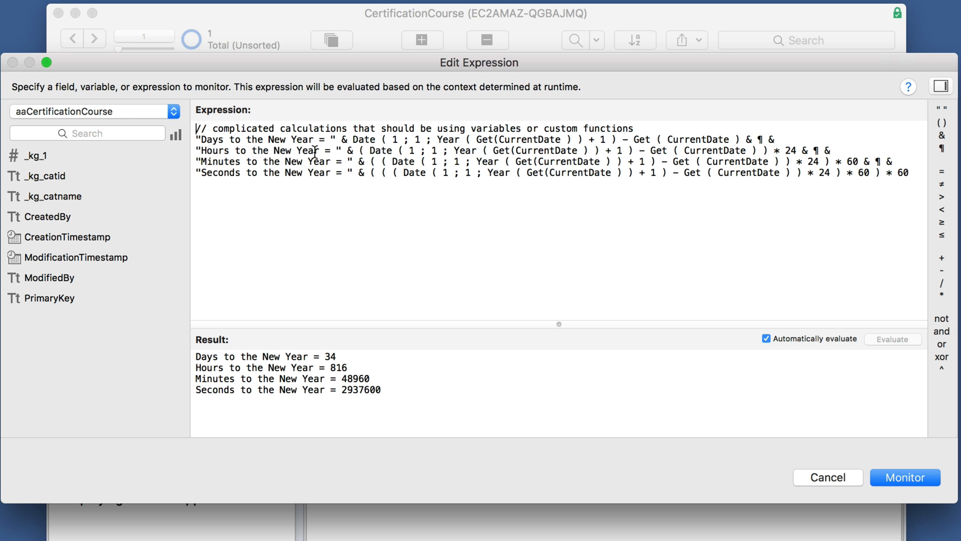
{"action": "double_click", "coordinate": [292, 139]}
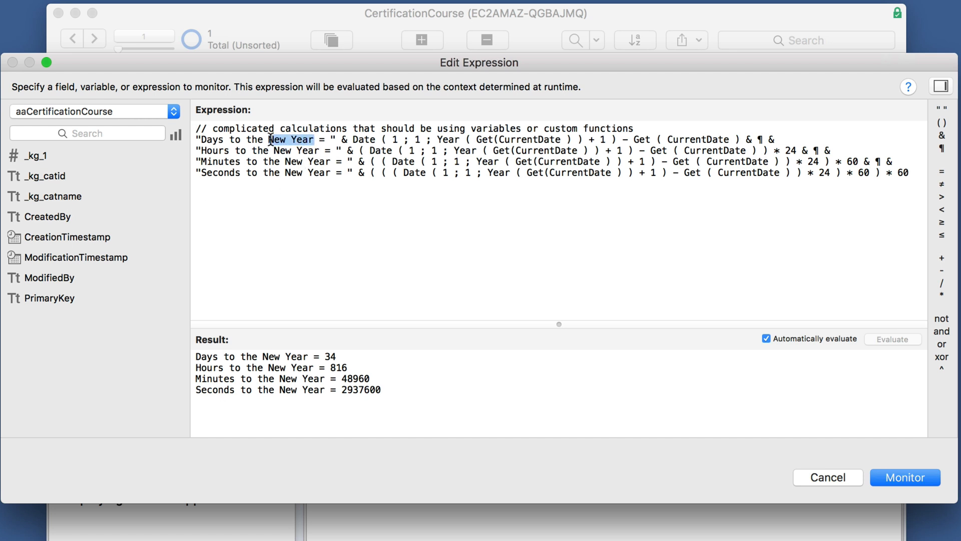
{"action": "mouse_move", "coordinate": [611, 195]}
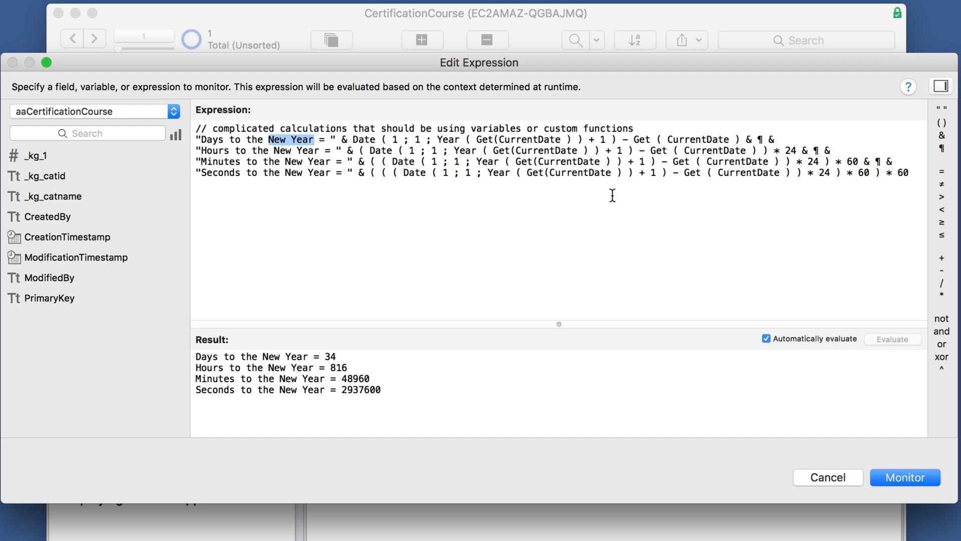
{"action": "mouse_move", "coordinate": [750, 163]}
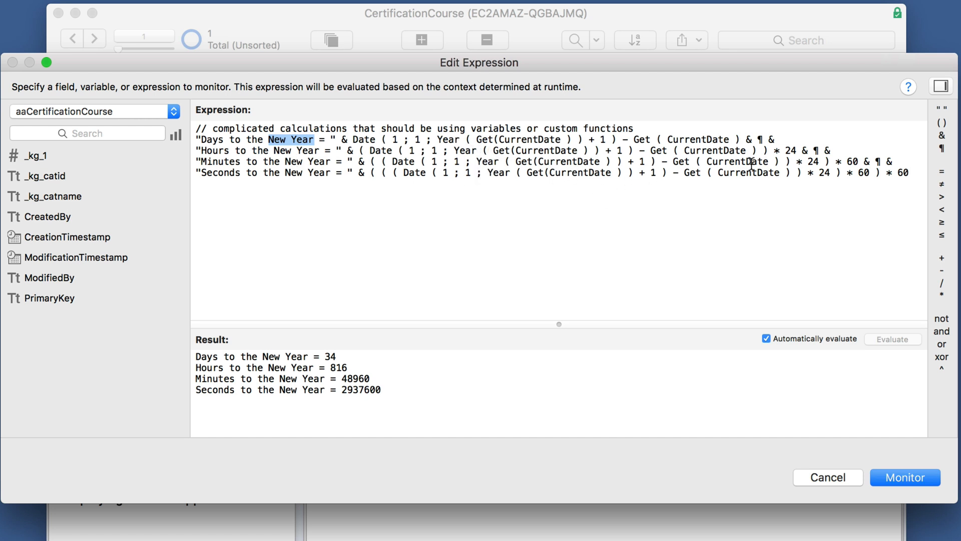
{"action": "mouse_move", "coordinate": [383, 209]}
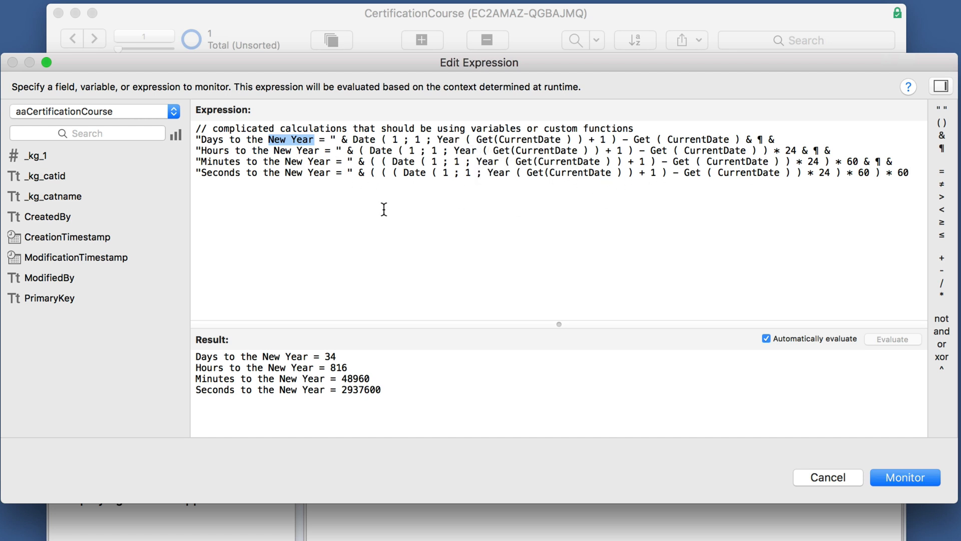
{"action": "left_click", "coordinate": [905, 477]}
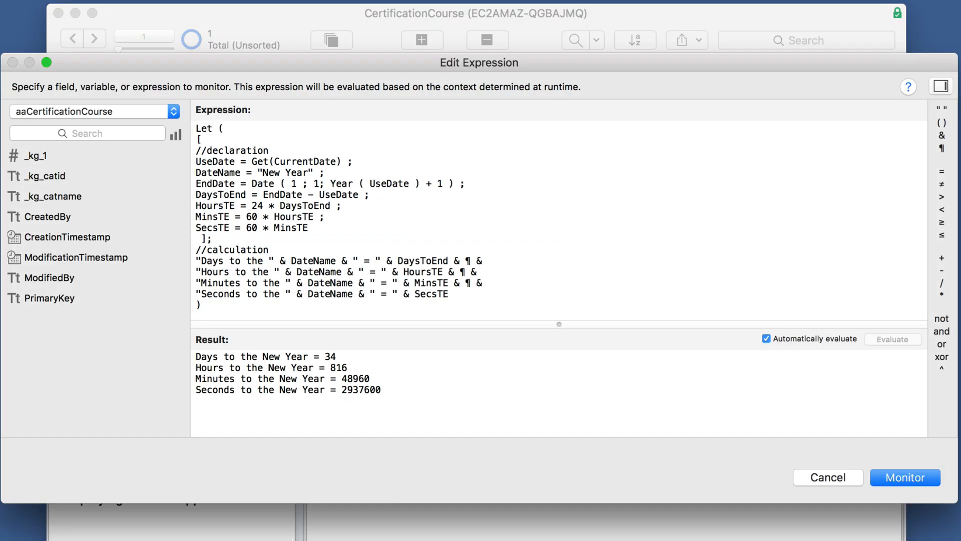
Change the end date's month value to 5.
{"action": "double_click", "coordinate": [215, 161]}
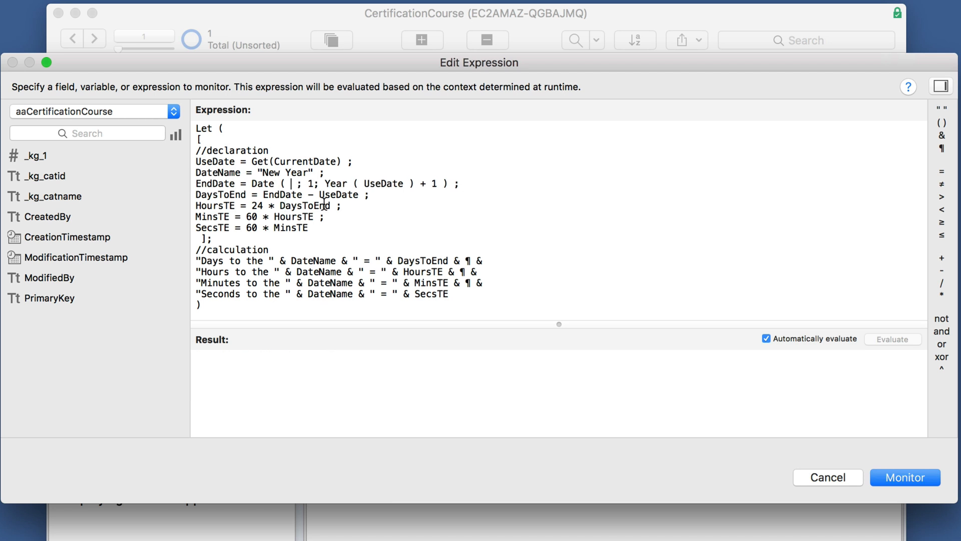
{"action": "type", "text": "5"}
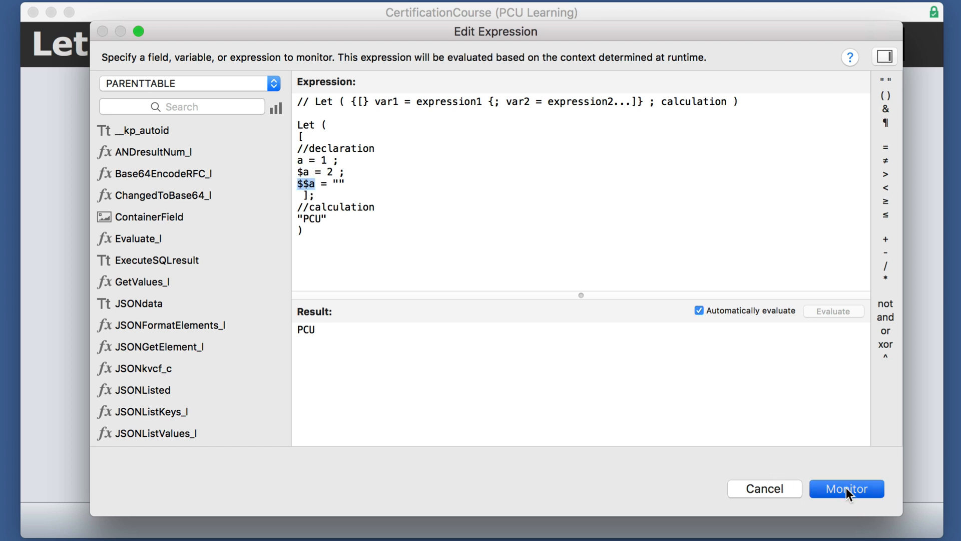
{"action": "left_click", "coordinate": [846, 488]}
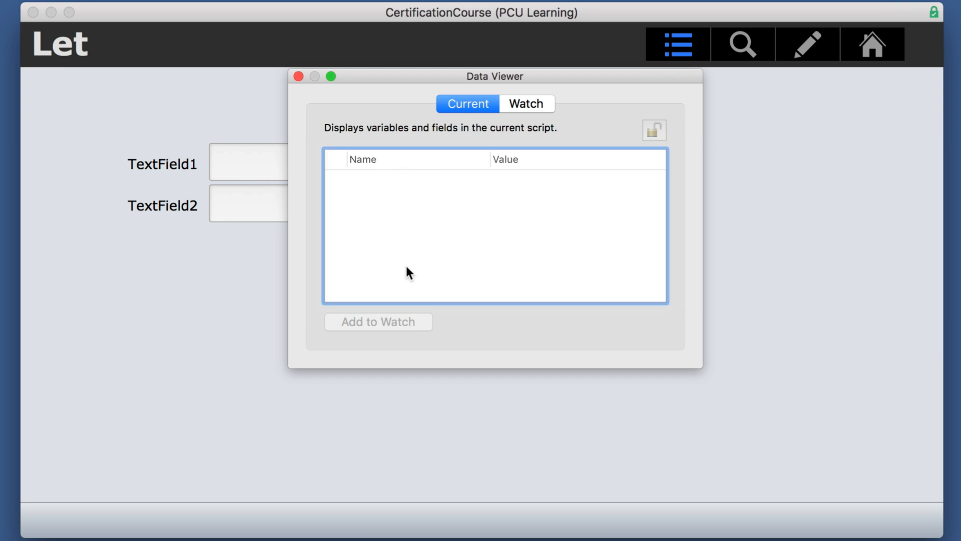
{"action": "left_click", "coordinate": [525, 103]}
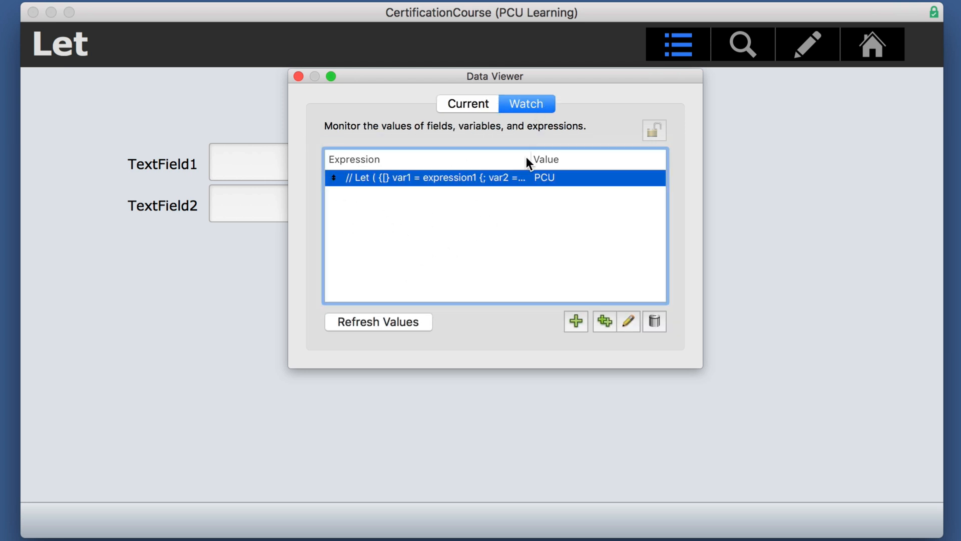
{"action": "left_click", "coordinate": [626, 321]}
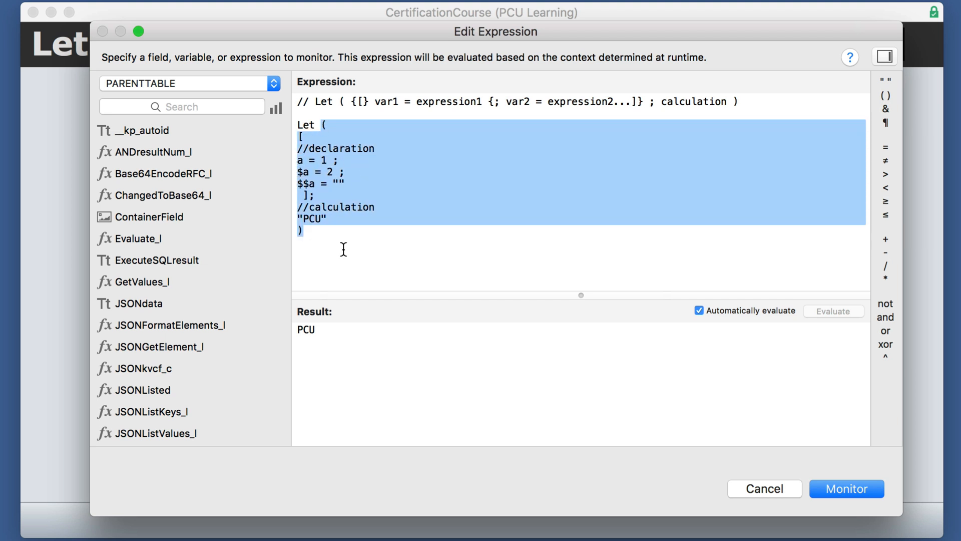
Append ¶ and $$a after PCU and declare $$a = 3, giving PCU and 3.
{"action": "left_click", "coordinate": [884, 109]}
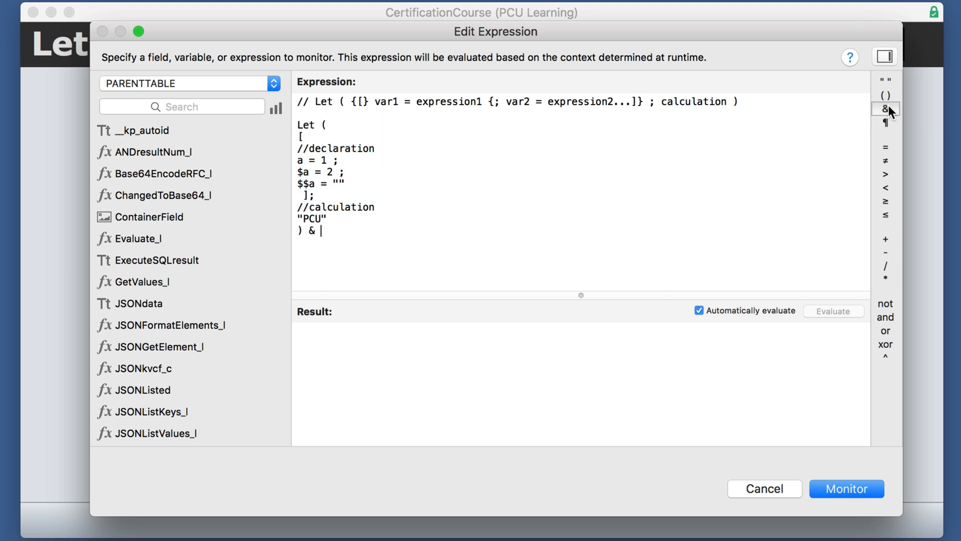
{"action": "left_click", "coordinate": [884, 123]}
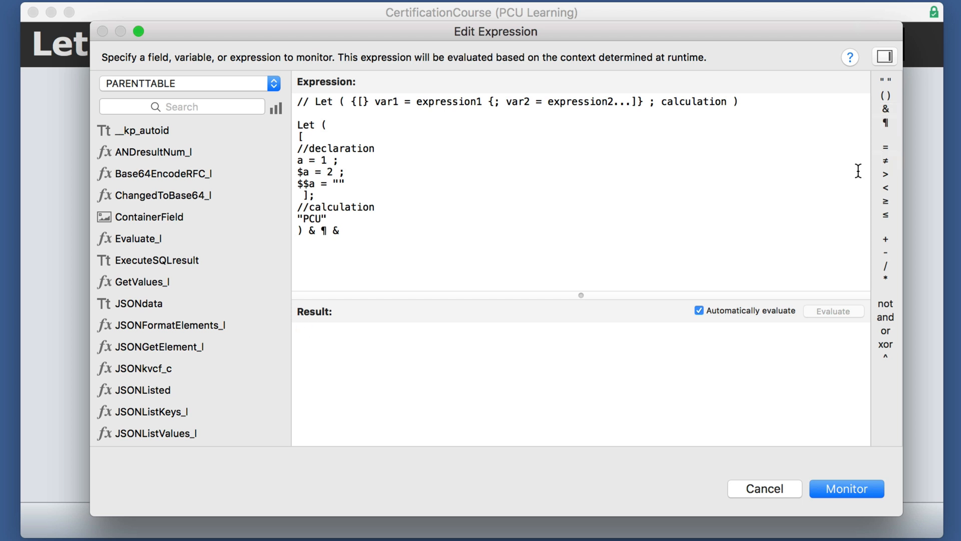
{"action": "type", "text": "a"}
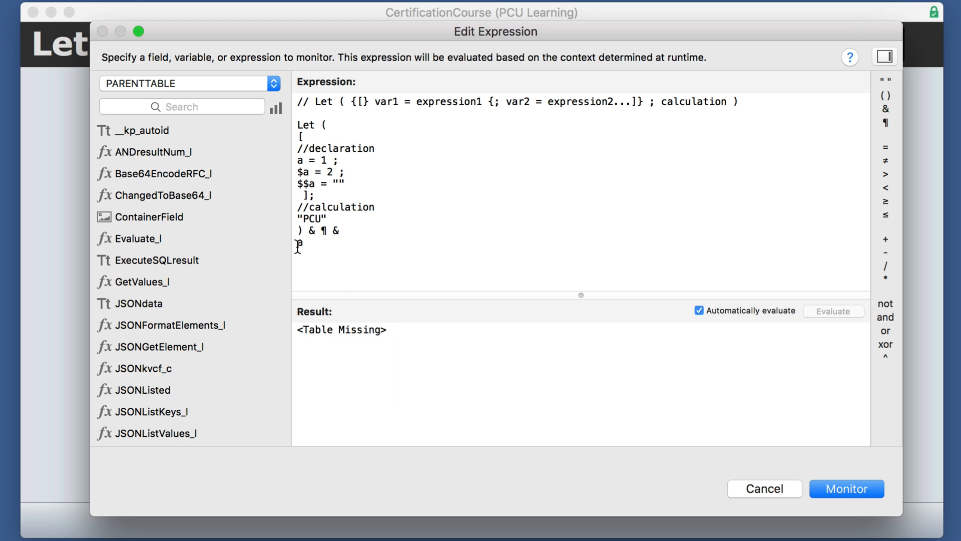
{"action": "type", "text": "$a"}
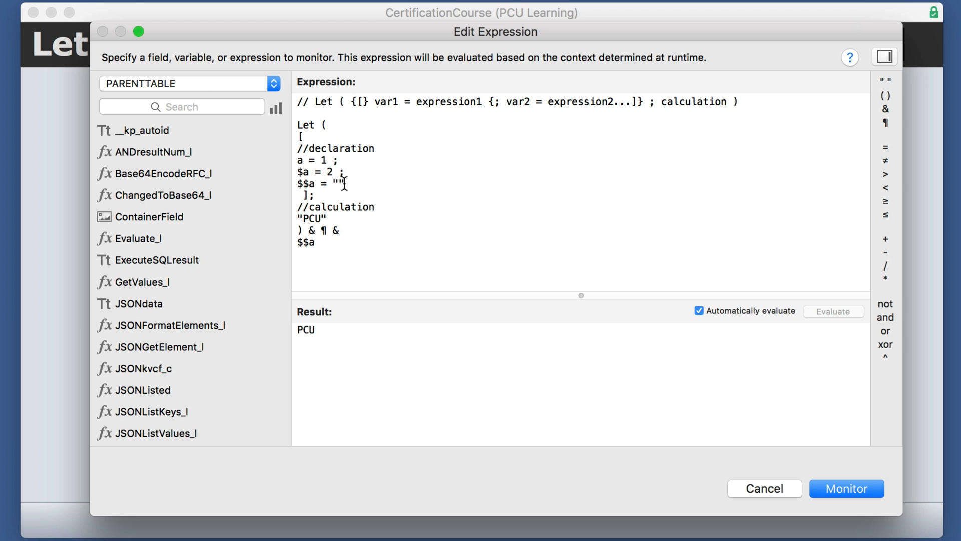
{"action": "type", "text": "3"}
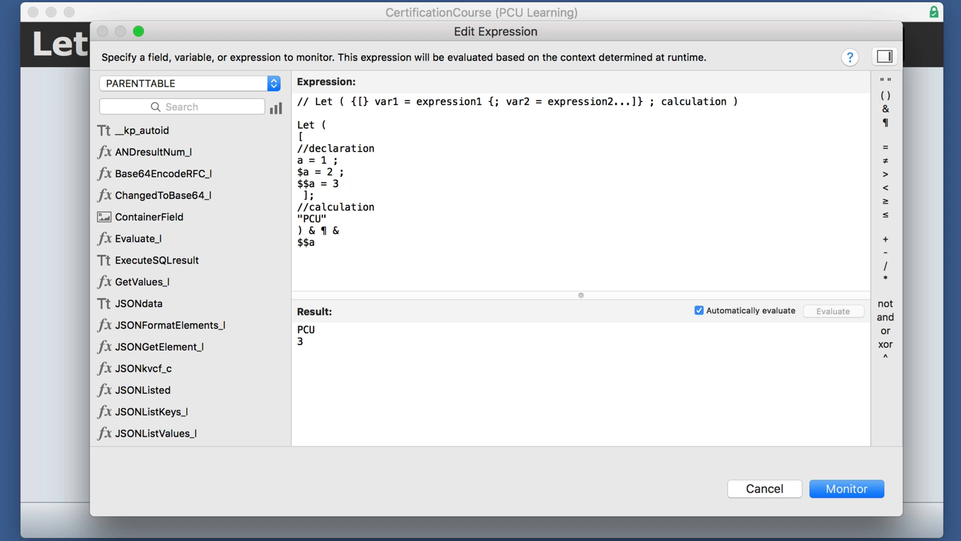
{"action": "mouse_move", "coordinate": [336, 311]}
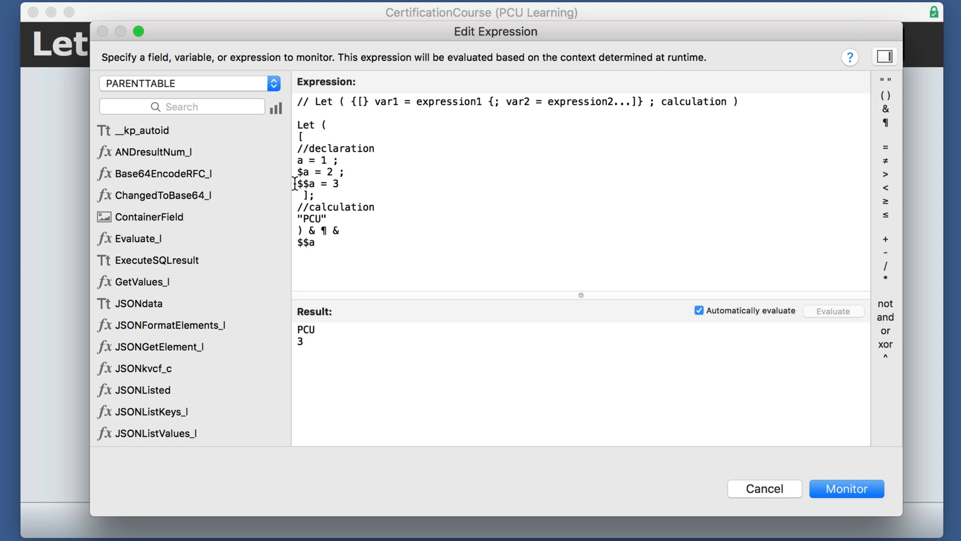
Monitor the edited watch and view Current variables, where $$a is 3.
{"action": "left_click", "coordinate": [846, 488]}
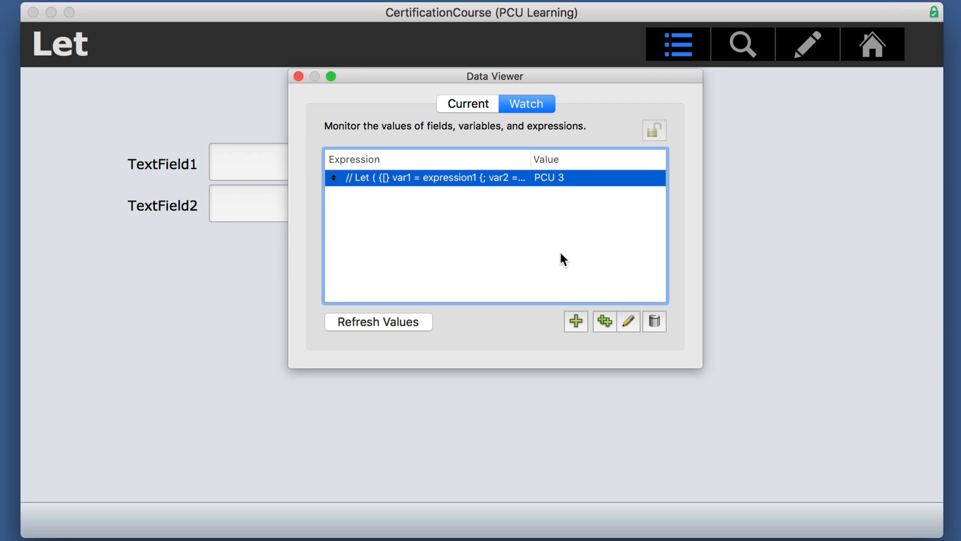
{"action": "left_click", "coordinate": [467, 103]}
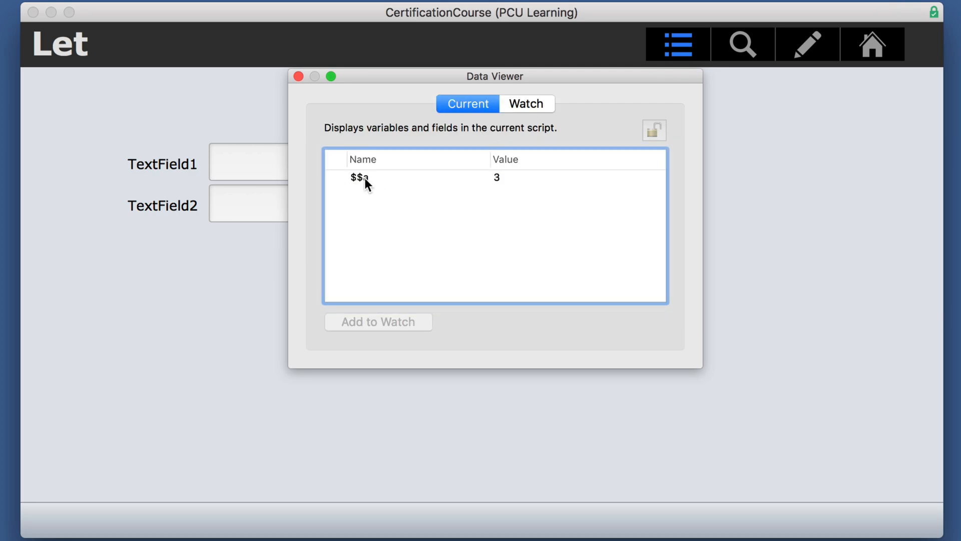
{"action": "mouse_move", "coordinate": [386, 84]}
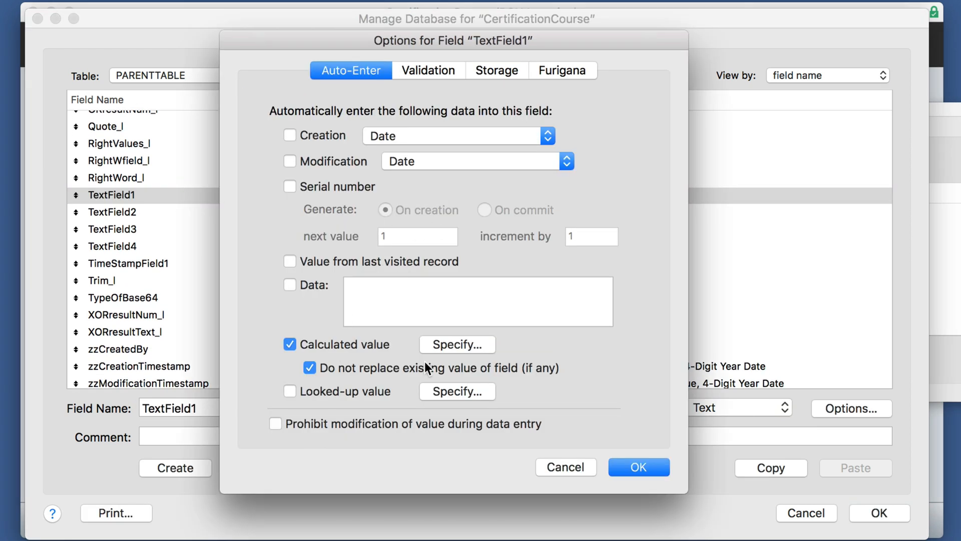
Review the auto-enter Let calculations of TextField1 and TextField2, setting $$a to 3 and 5.
{"action": "left_click", "coordinate": [457, 344]}
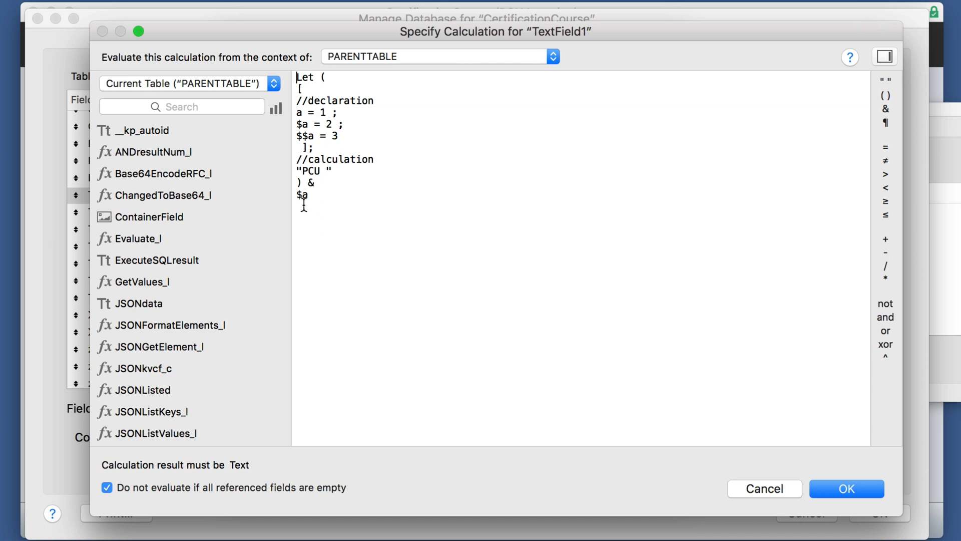
{"action": "left_click", "coordinate": [845, 489]}
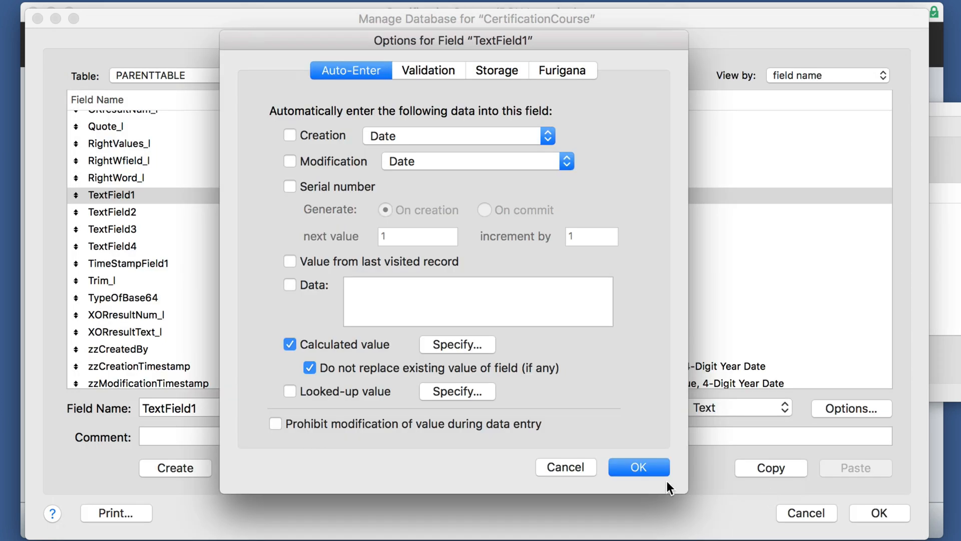
{"action": "left_click", "coordinate": [112, 212]}
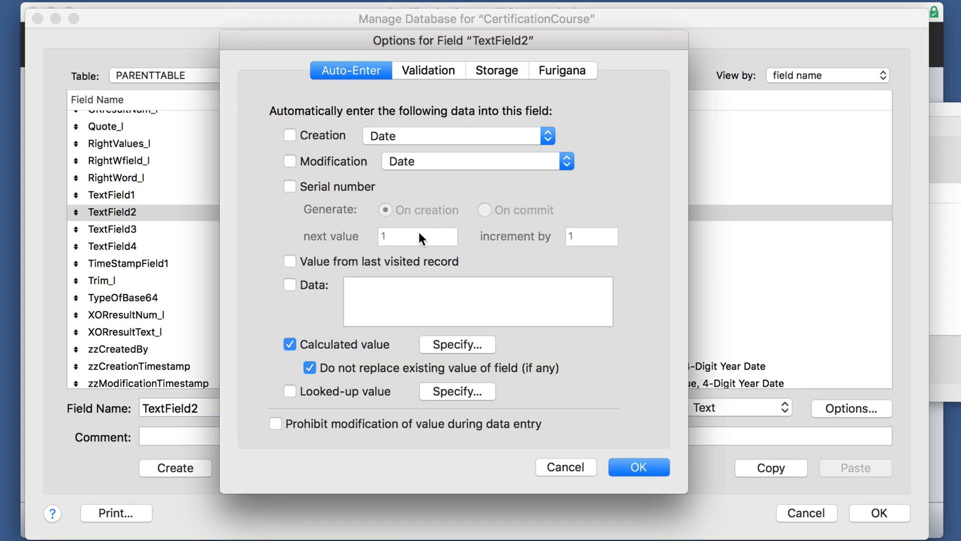
{"action": "left_click", "coordinate": [456, 344]}
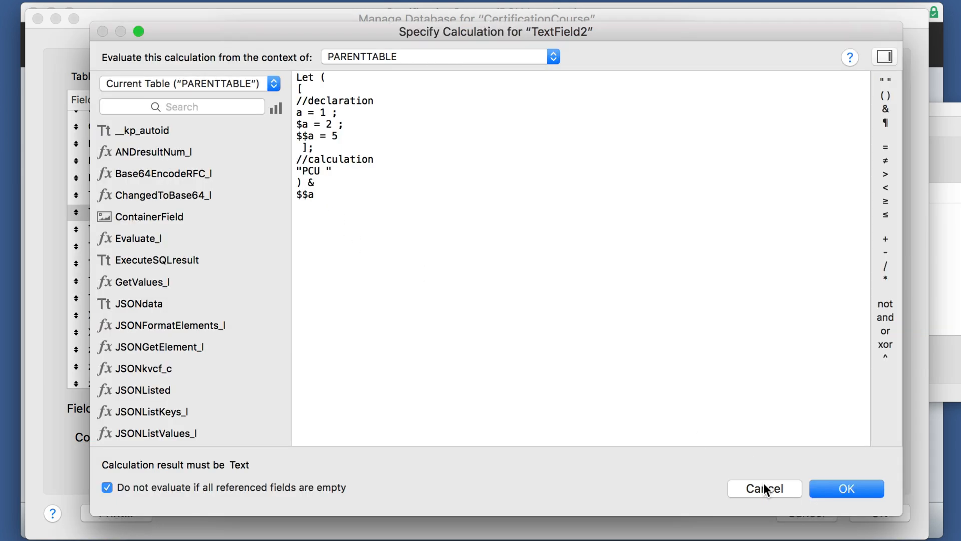
{"action": "left_click", "coordinate": [846, 488]}
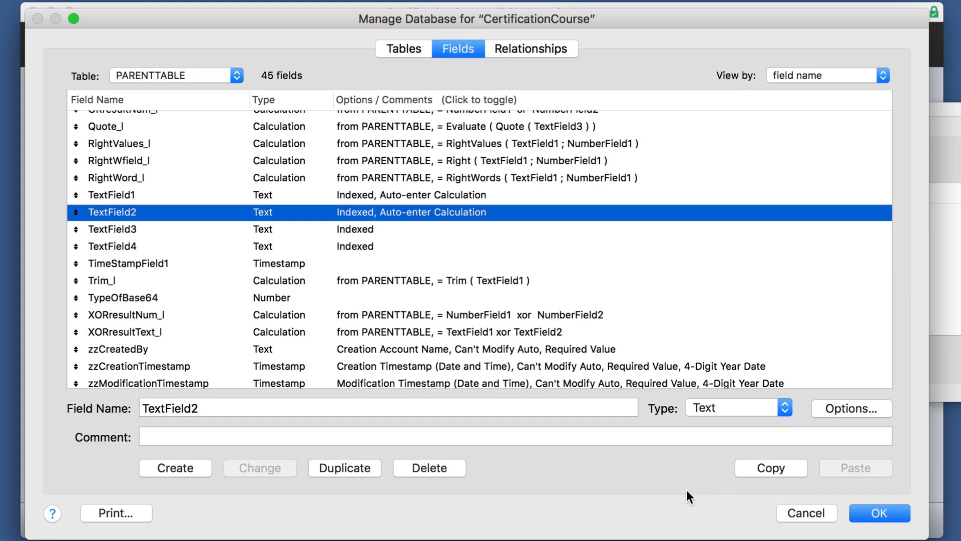
Add a new record showing PCU 2 and PCU 5, then compare Watch and Current values.
{"action": "left_click", "coordinate": [879, 513]}
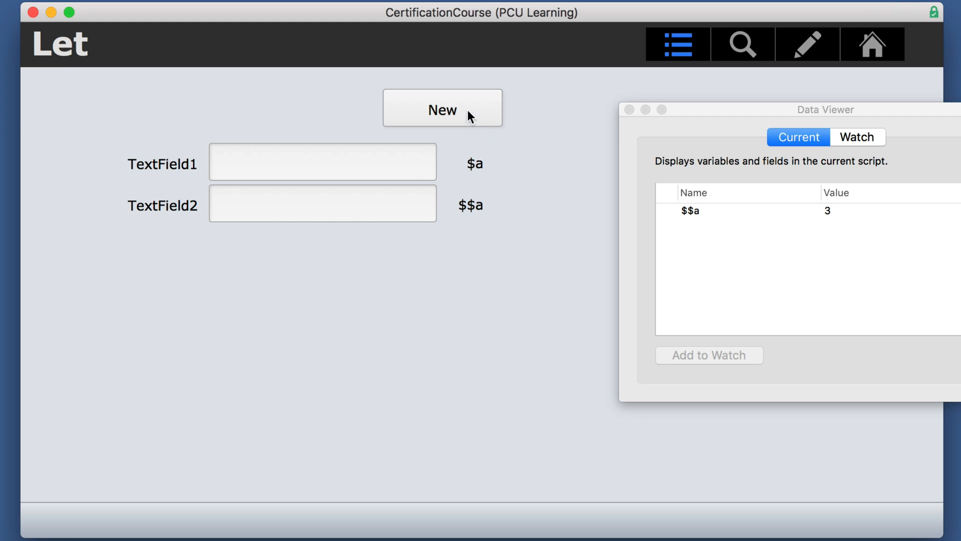
{"action": "left_click", "coordinate": [441, 108]}
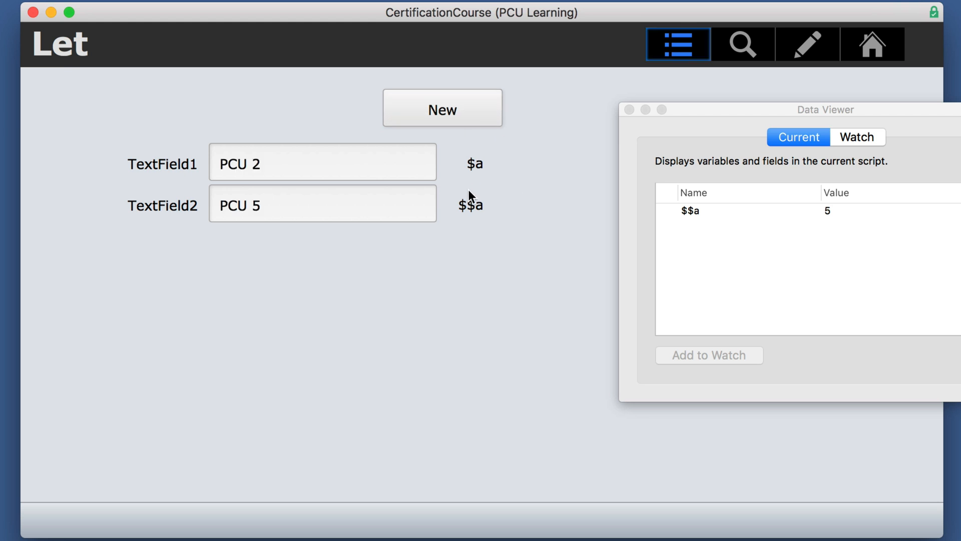
{"action": "mouse_move", "coordinate": [830, 222]}
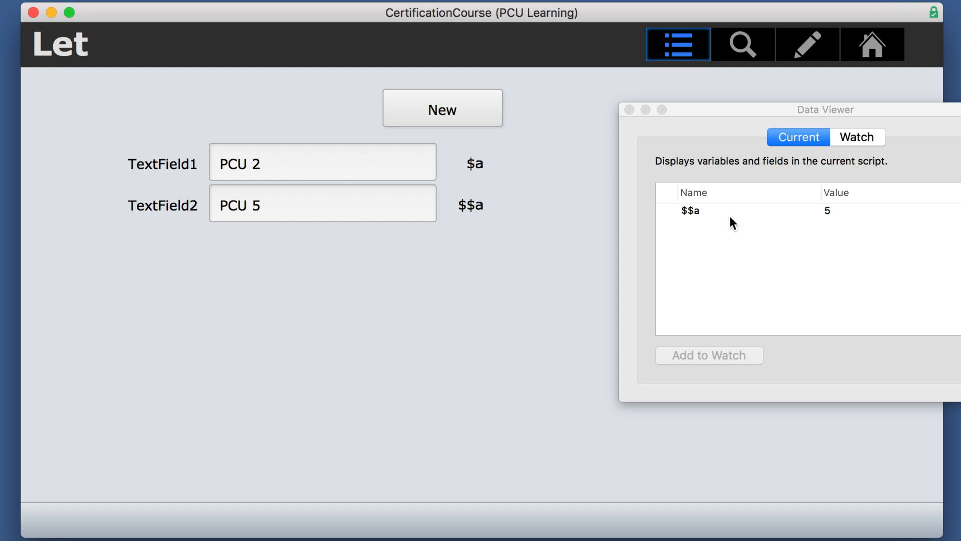
{"action": "mouse_move", "coordinate": [858, 153]}
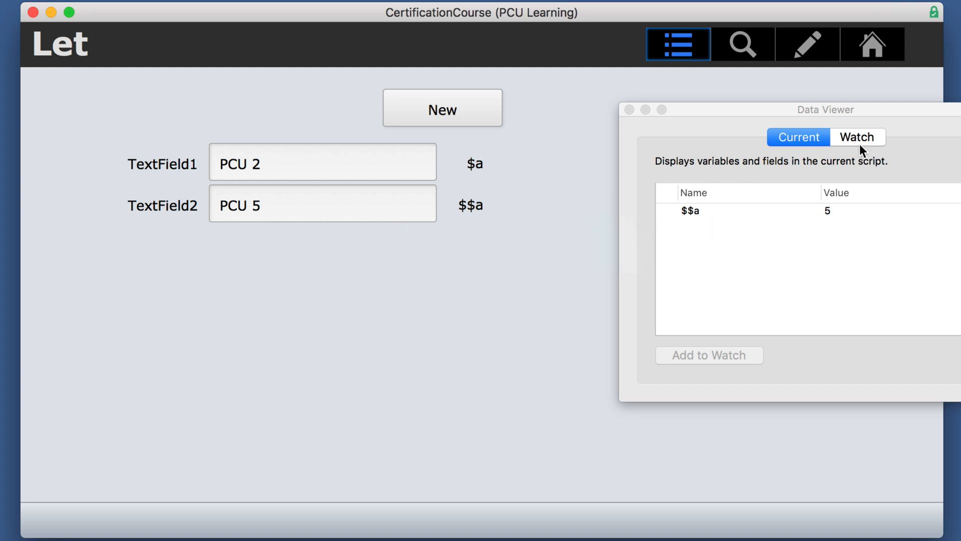
{"action": "left_click", "coordinate": [855, 137]}
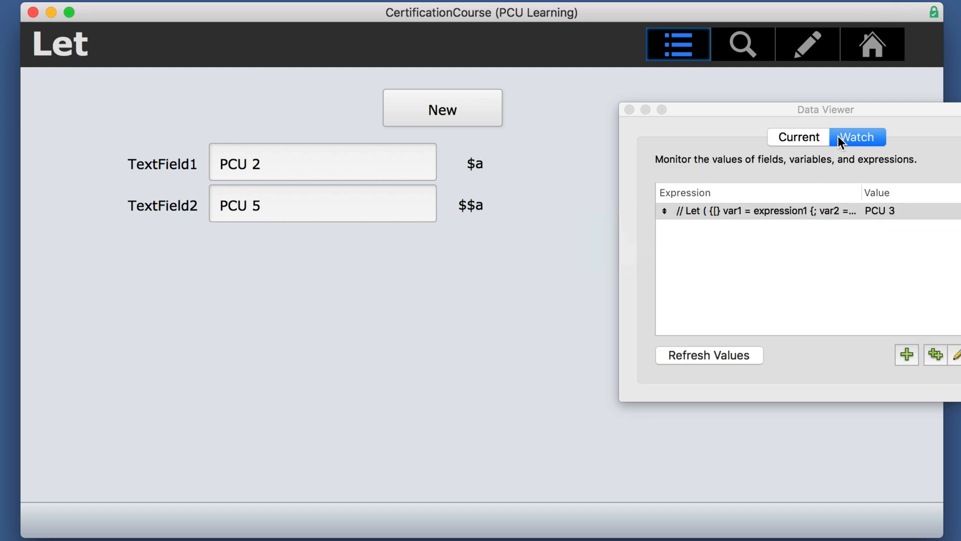
{"action": "left_click", "coordinate": [797, 137]}
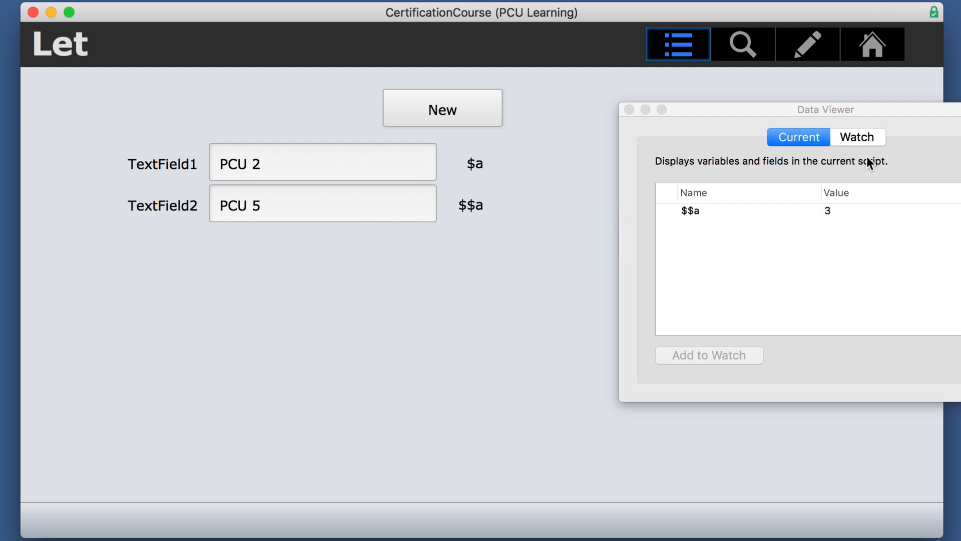
{"action": "left_click", "coordinate": [857, 137]}
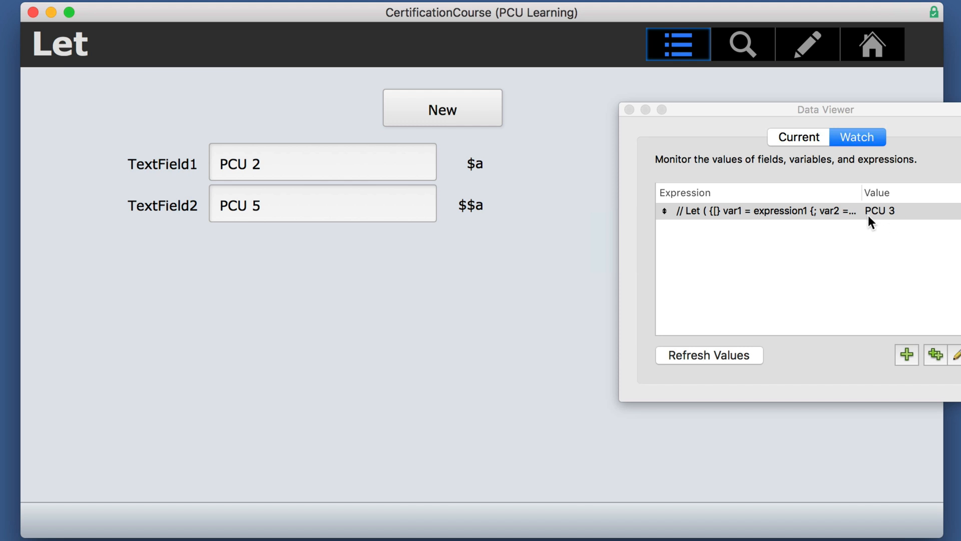
{"action": "mouse_move", "coordinate": [792, 214]}
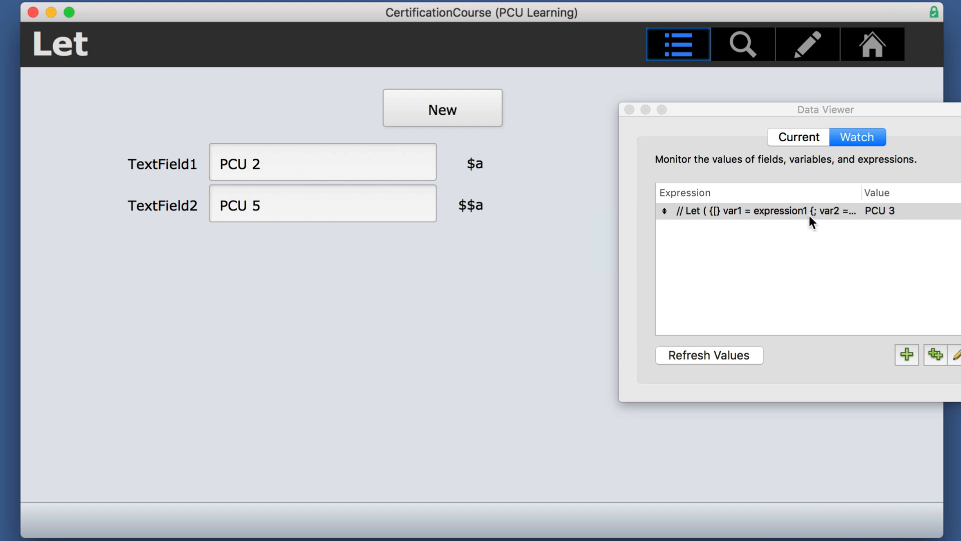
{"action": "mouse_move", "coordinate": [736, 218]}
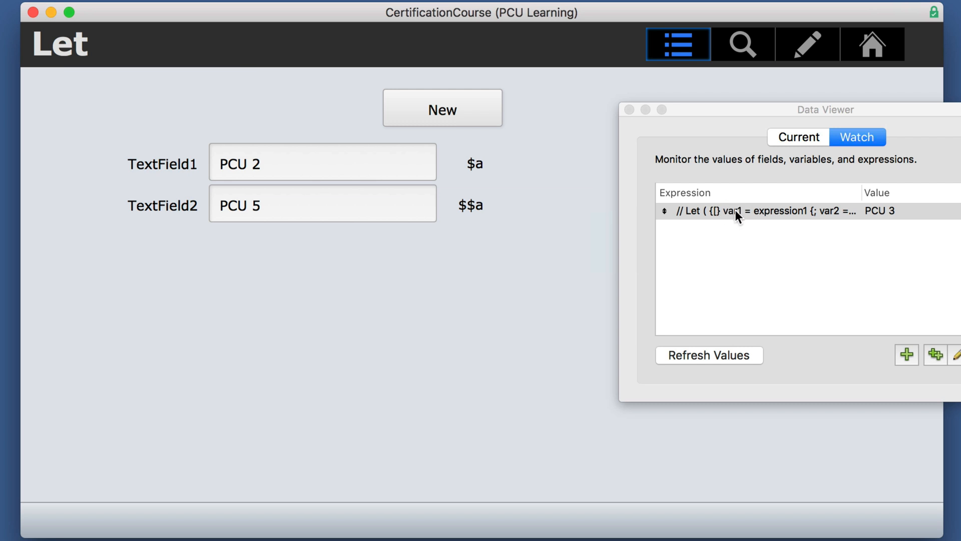
{"action": "mouse_move", "coordinate": [530, 206]}
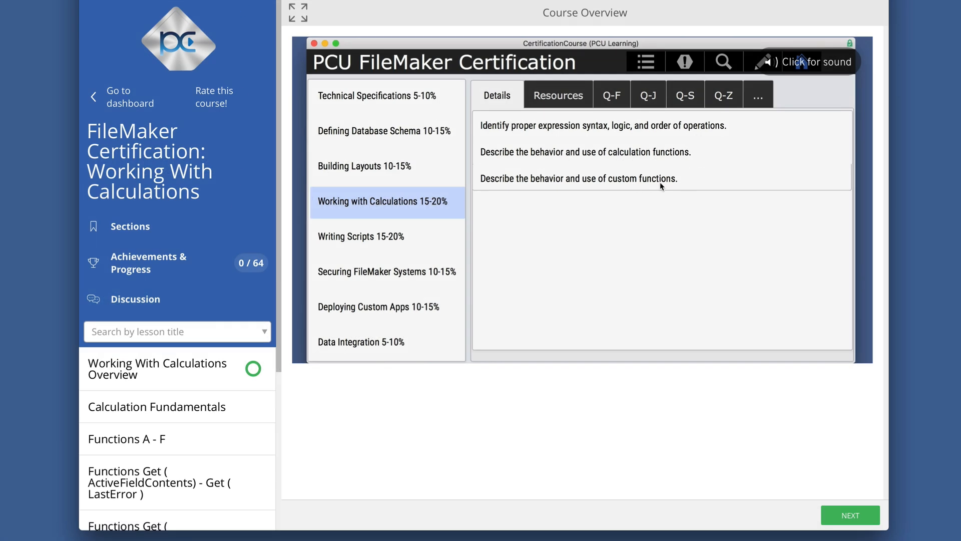
Go to the university dashboard and scroll to the Available Courses listing.
{"action": "left_click", "coordinate": [557, 95]}
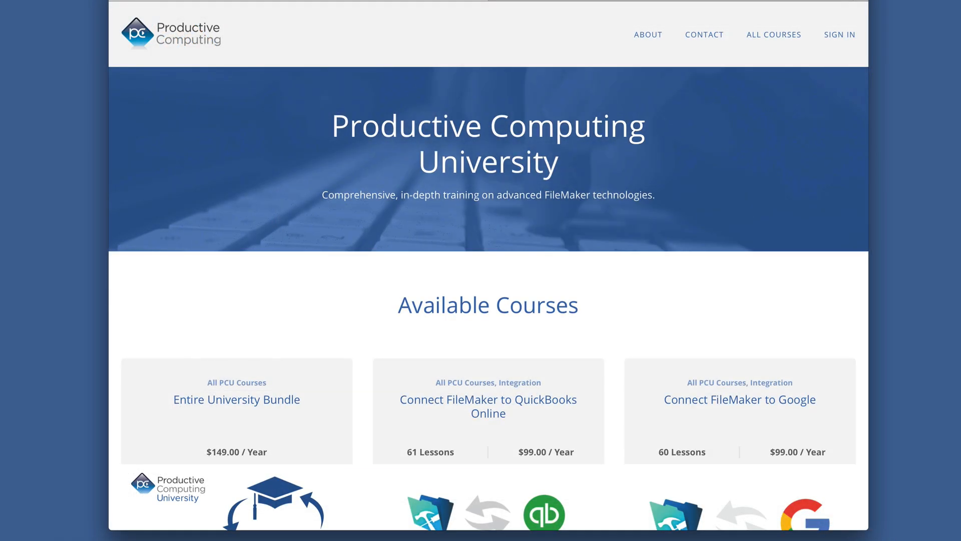
{"action": "scroll", "scroll_direction": "down", "scroll_amount": 3}
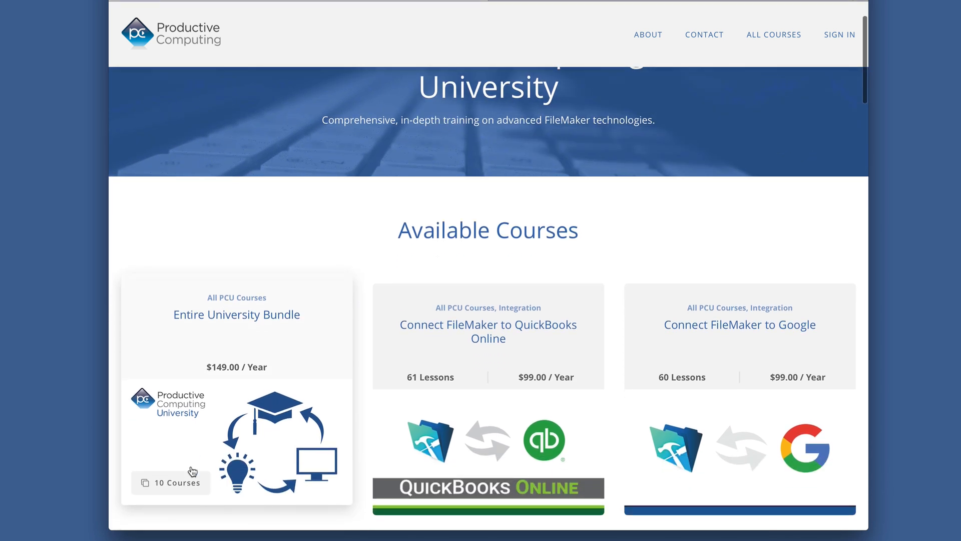